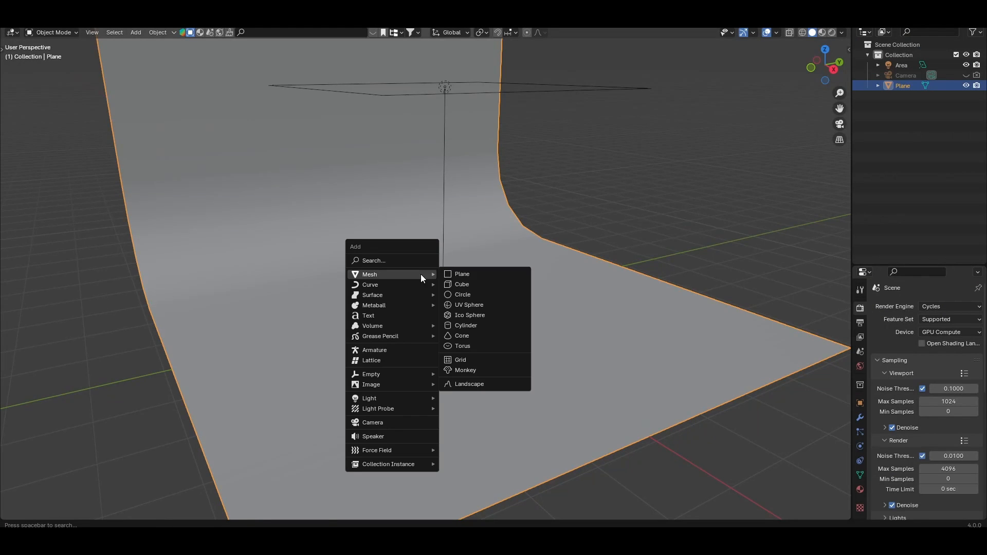
Add a cube and name both the object and its new geometry node group Hydrogel
left_click(462, 284)
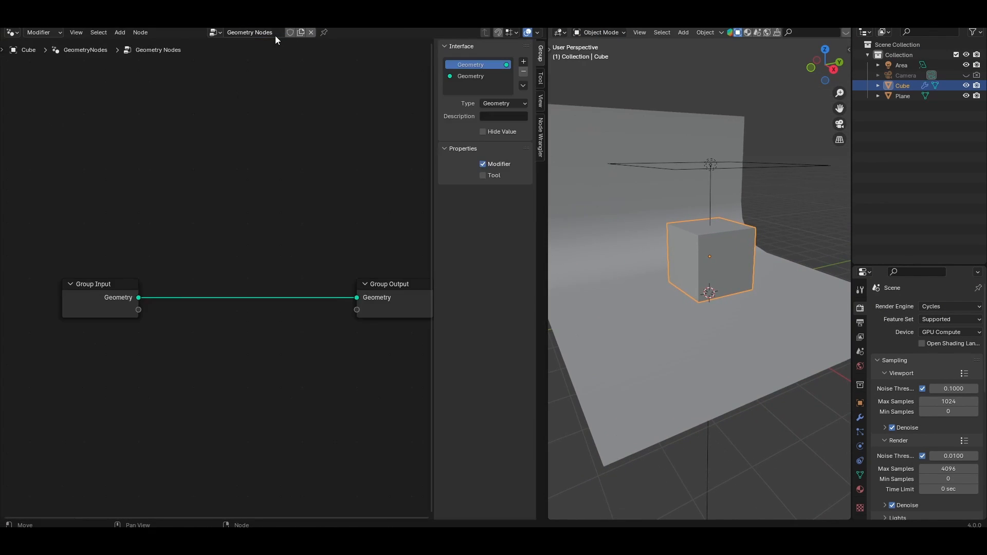
left_click(249, 32)
type("Hydrogel")
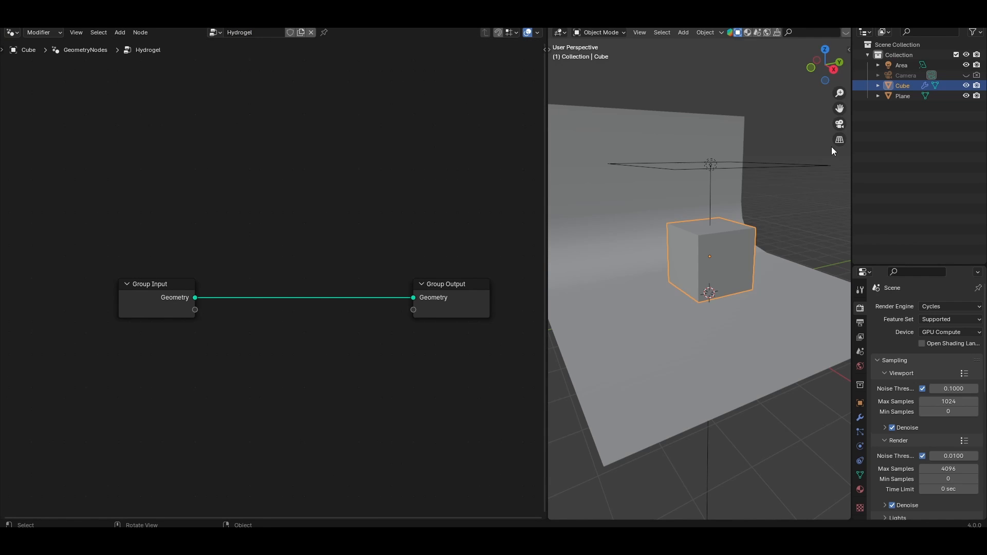
double_click(902, 85)
type("Hydrogel")
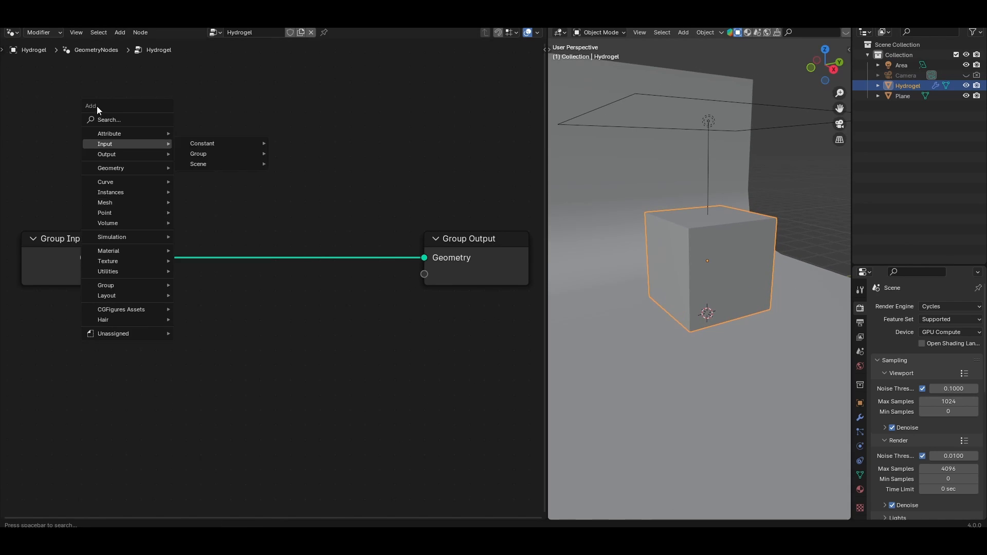
Convert the mesh to a volume and distribute points inside it at density about 9.7
left_click(105, 203)
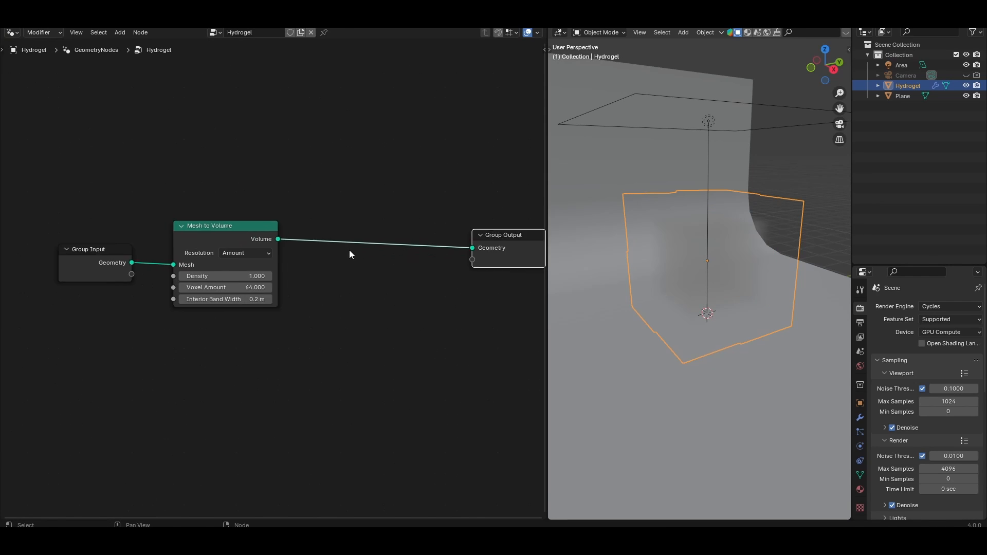
type("d")
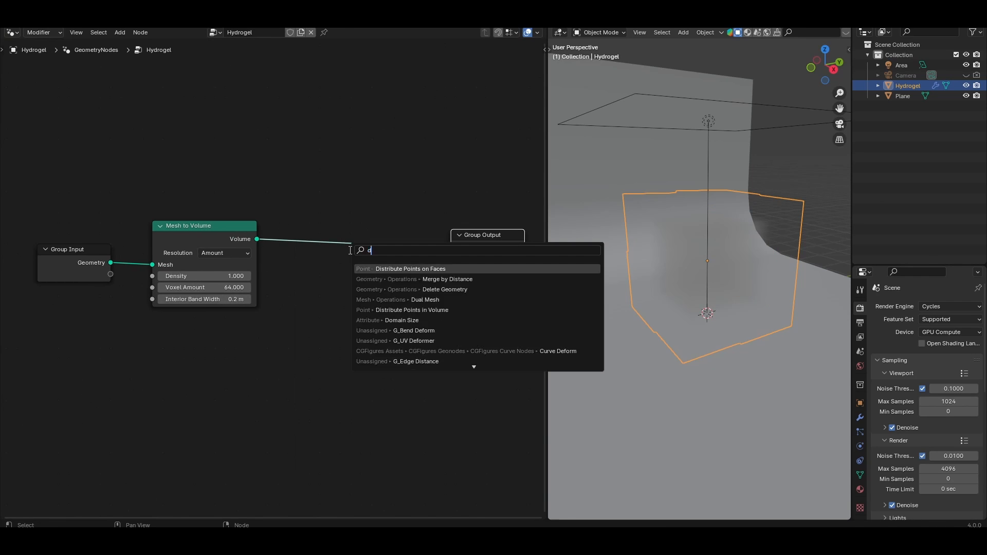
left_click(411, 310)
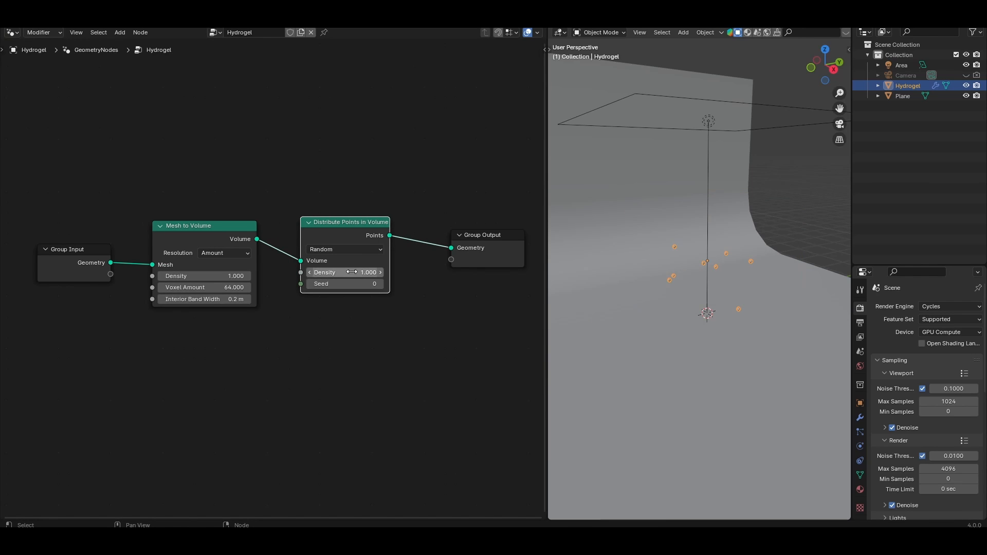
left_click_drag(324, 272, 368, 271)
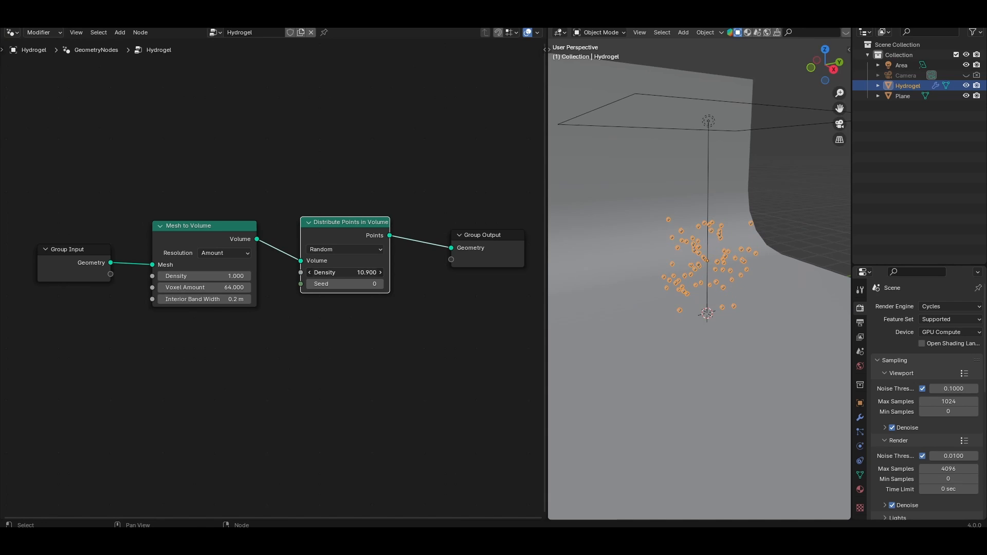
left_click_drag(366, 271, 344, 271)
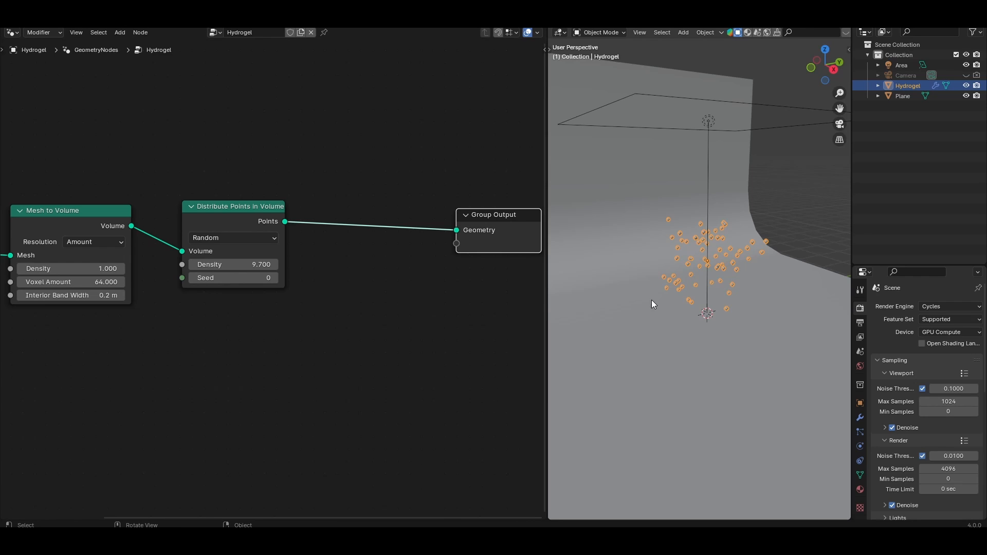
mouse_move(314, 297)
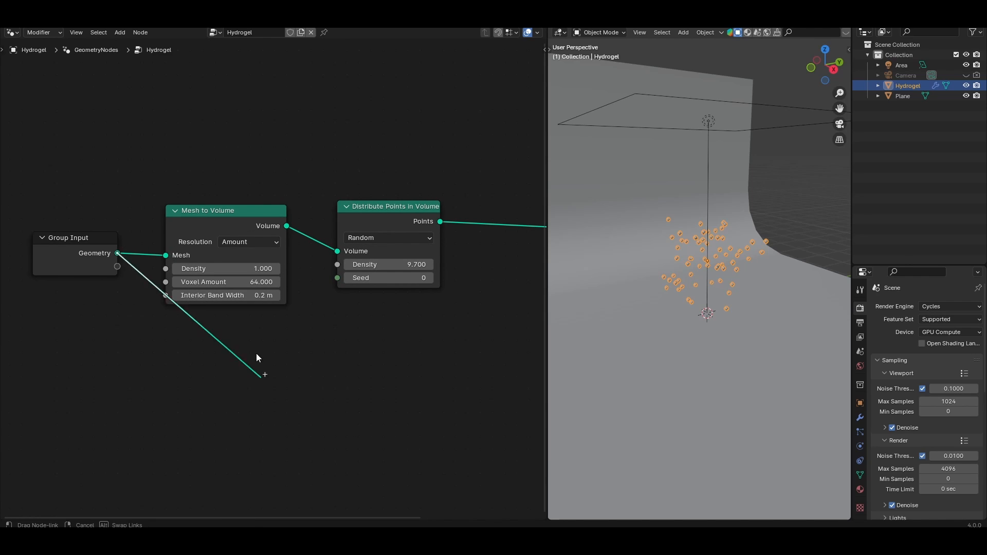
Distribute points on the cube's faces at density 10 and join them with the volume points
type("distribu")
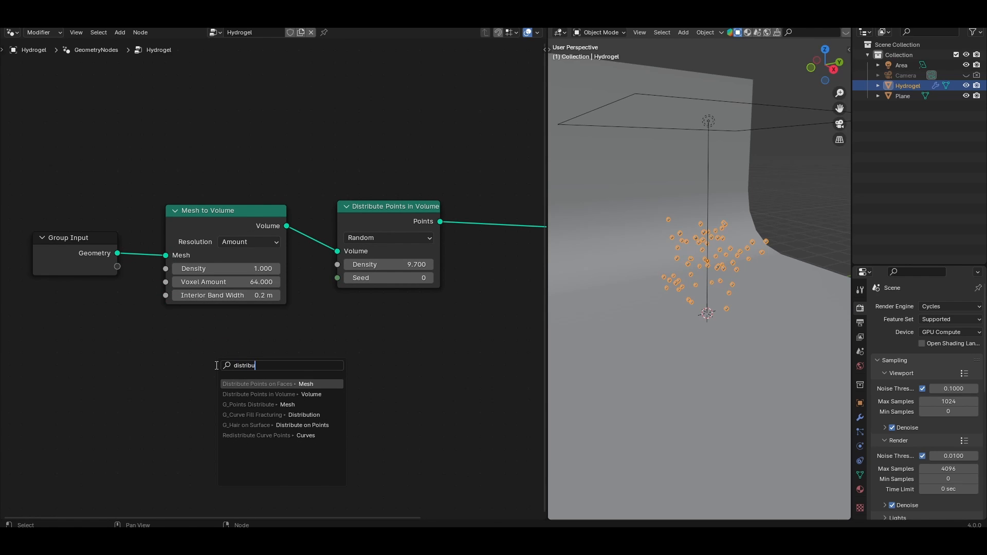
left_click(258, 384)
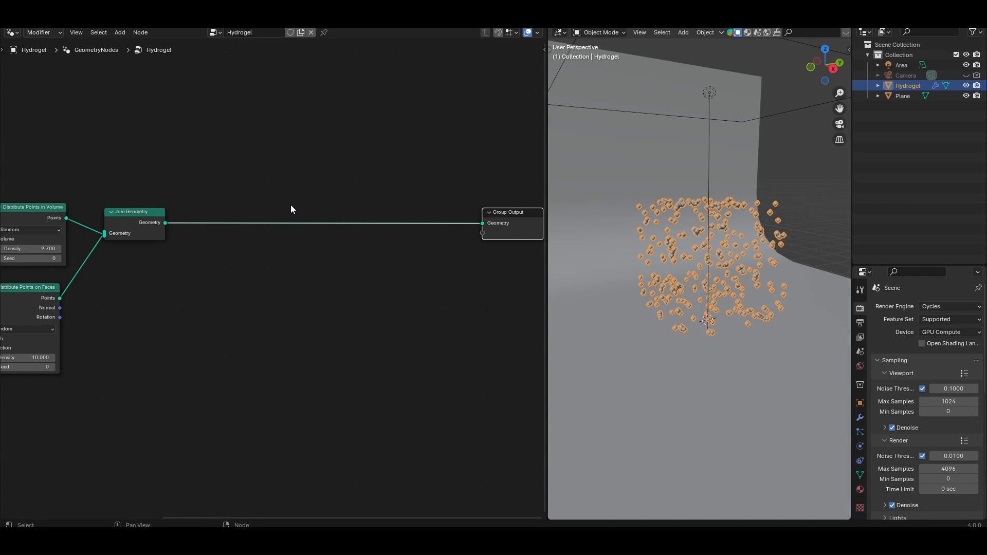
Turn the joined points into curves grouped by an integer Random Value (0–56)
type("points t")
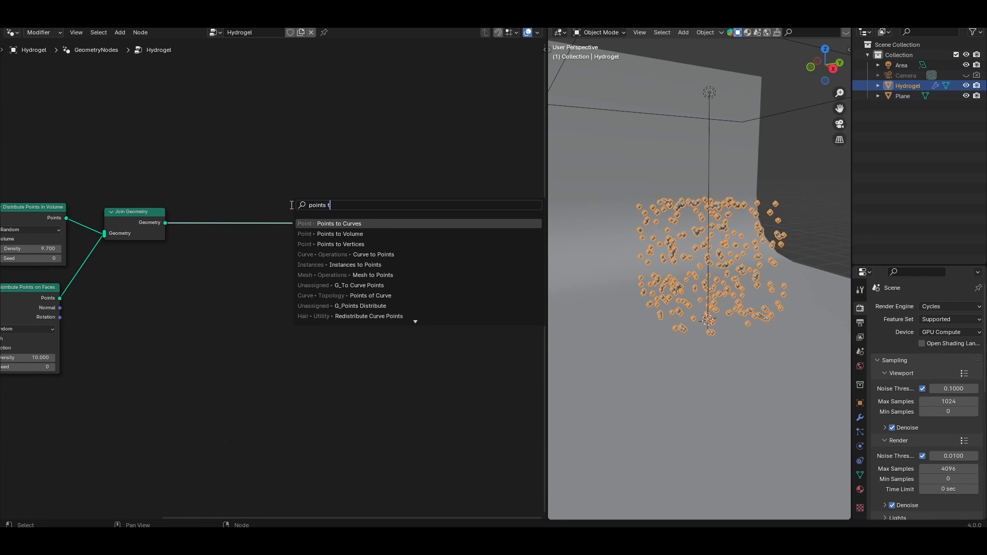
left_click(338, 223)
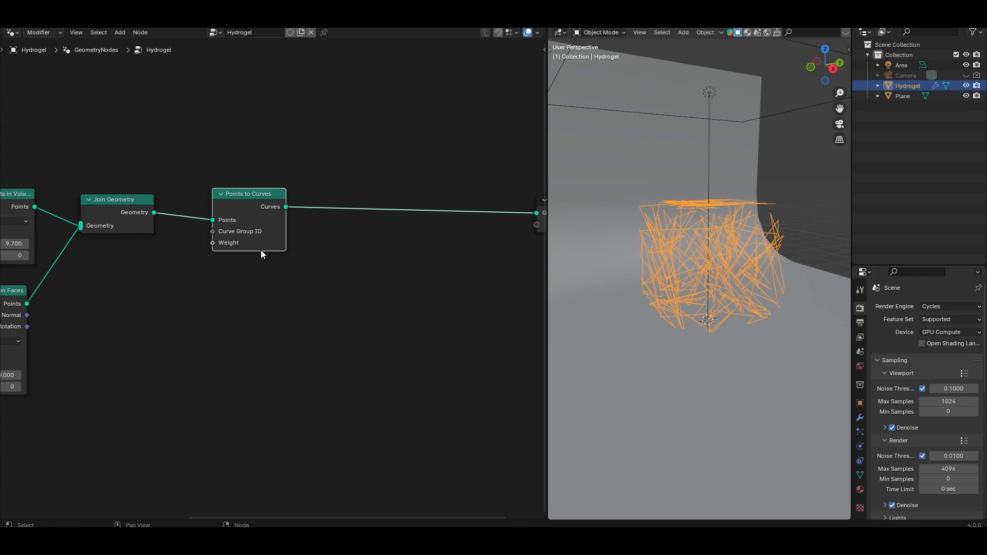
mouse_move(234, 218)
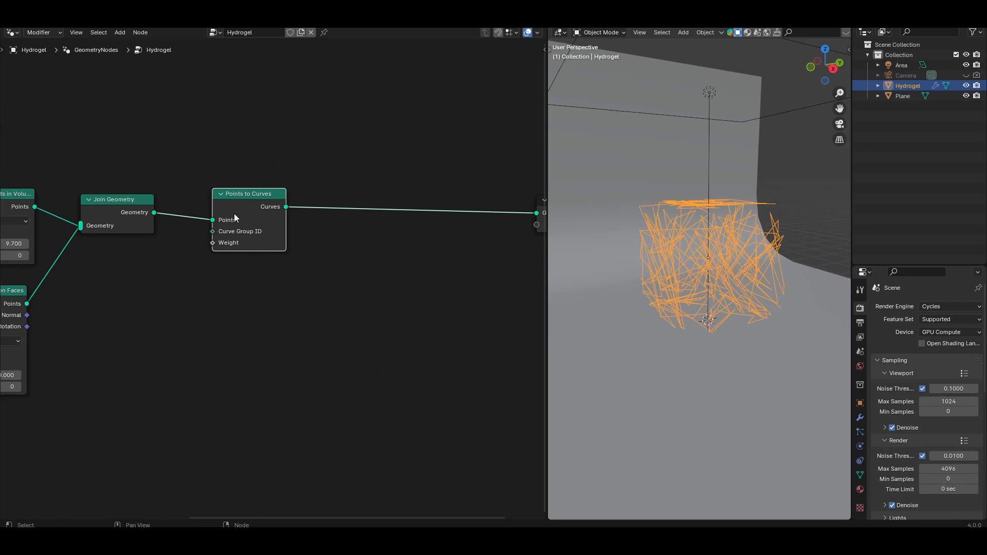
left_click_drag(712, 252, 718, 246)
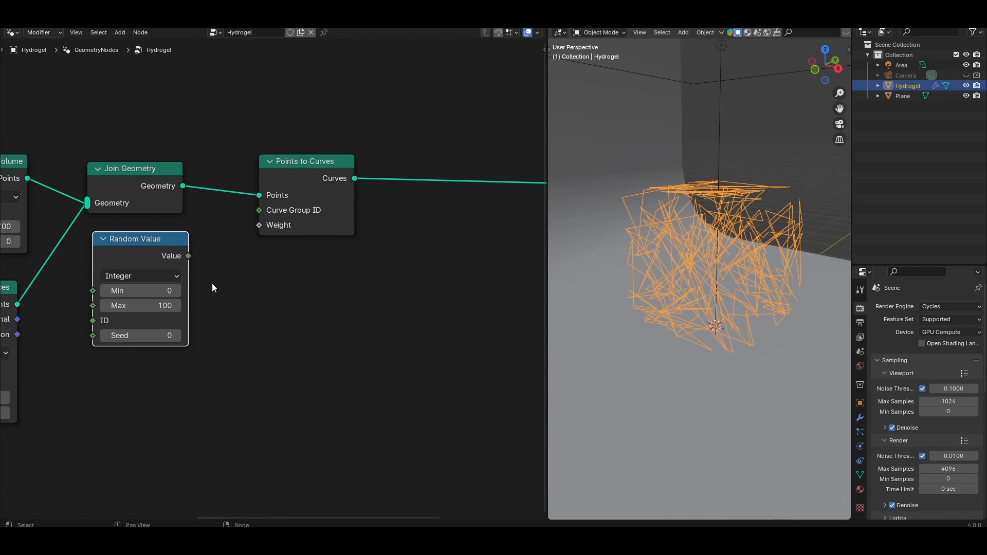
left_click_drag(187, 256, 259, 210)
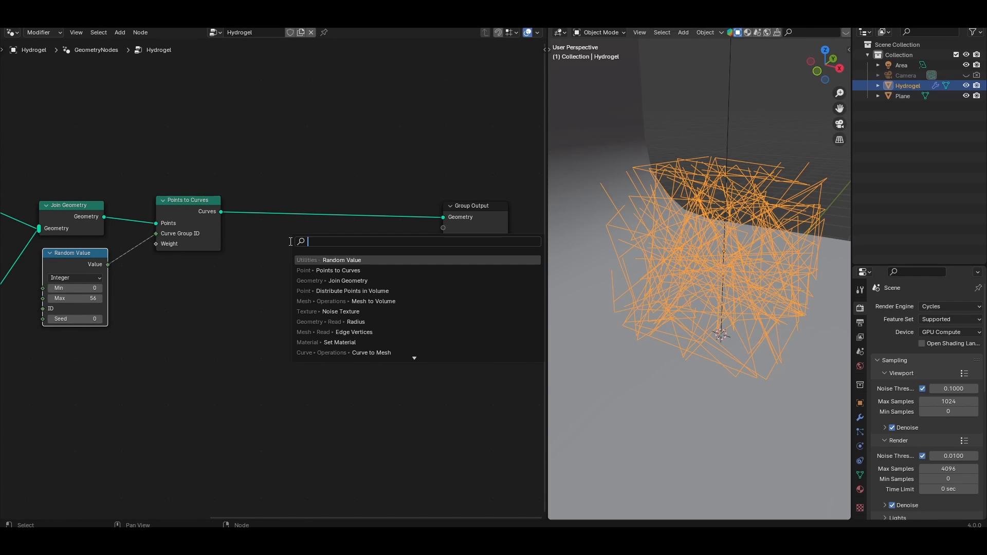
Resample the curves and offset positions by Noise Texture colour minus 0.5, lowering the noise scale
left_click(324, 259)
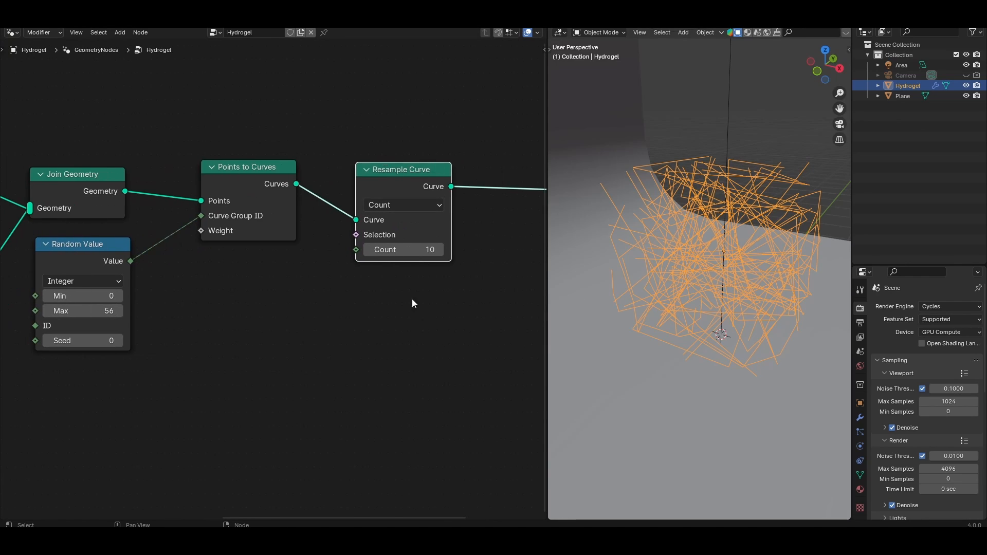
mouse_move(70, 360)
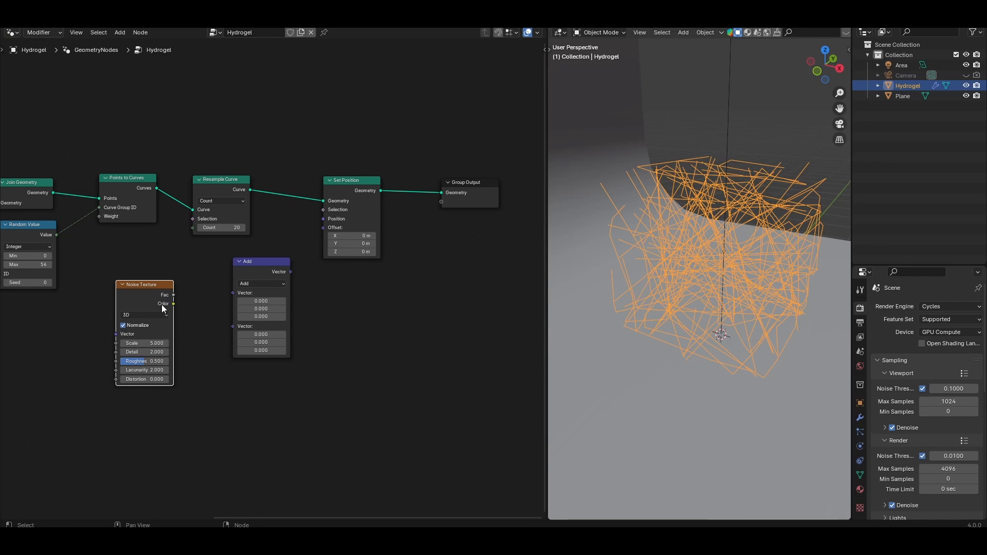
left_click_drag(173, 303, 233, 293)
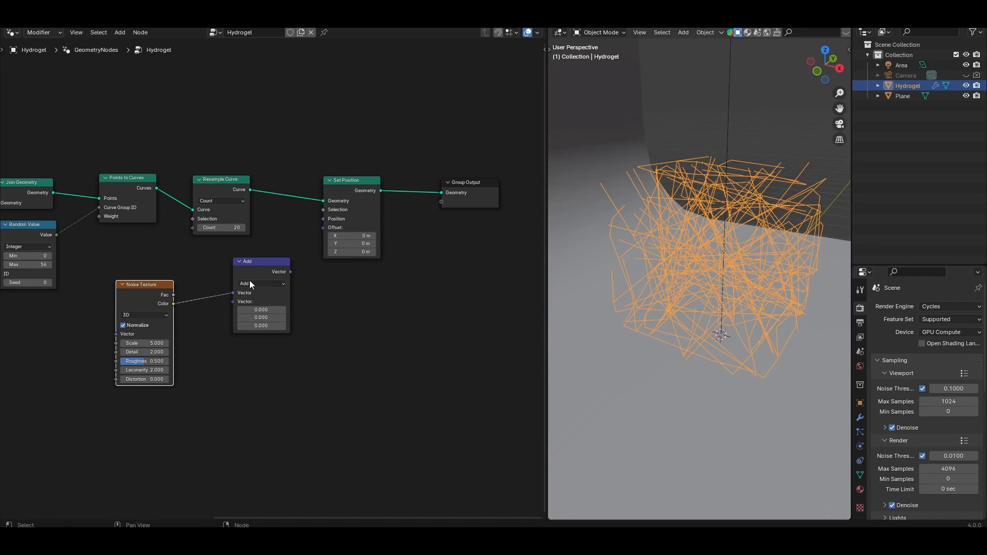
left_click(257, 284)
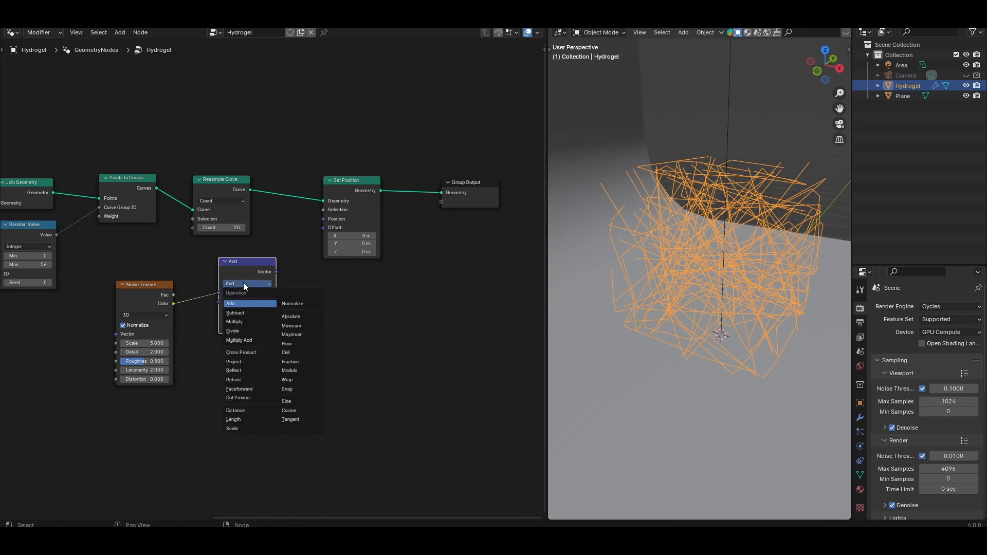
left_click(235, 313)
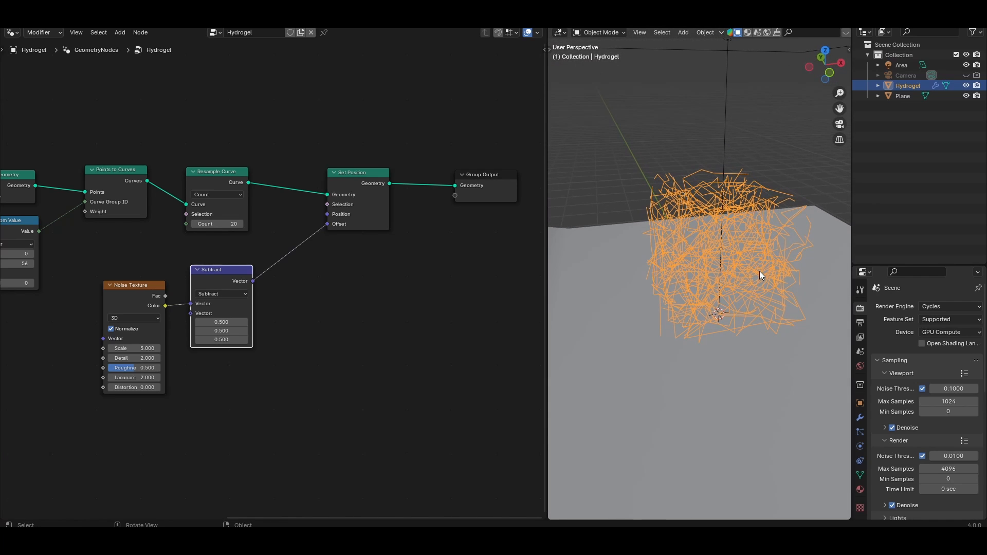
left_click_drag(134, 349, 145, 349)
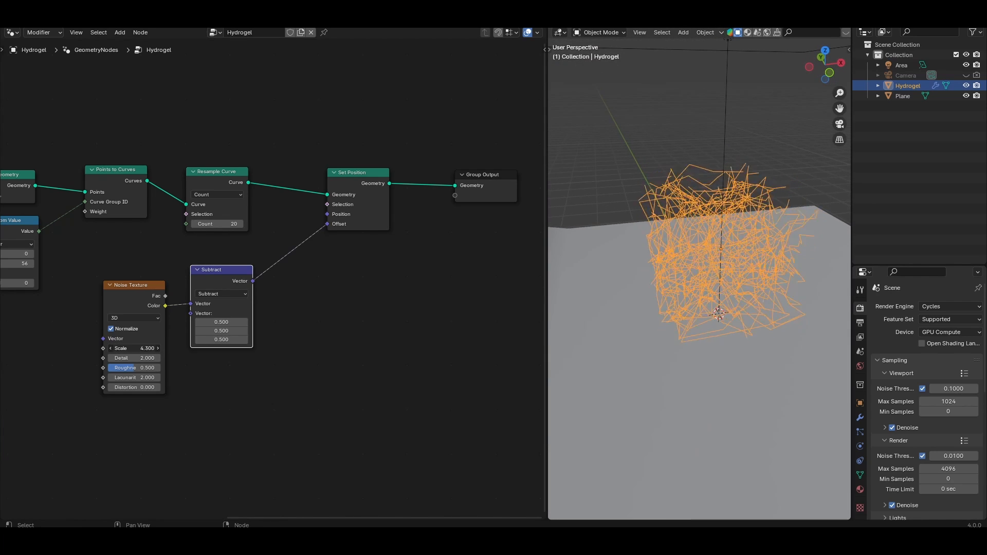
left_click(134, 349)
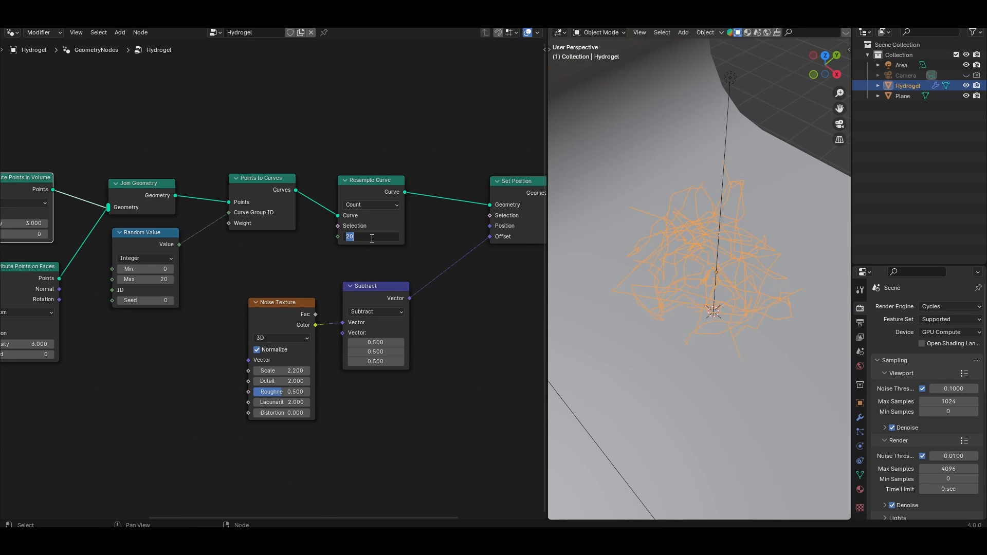
Raise the resample count to 100 and centre the noise offset at 0.5 for smoother looping strands
type("100")
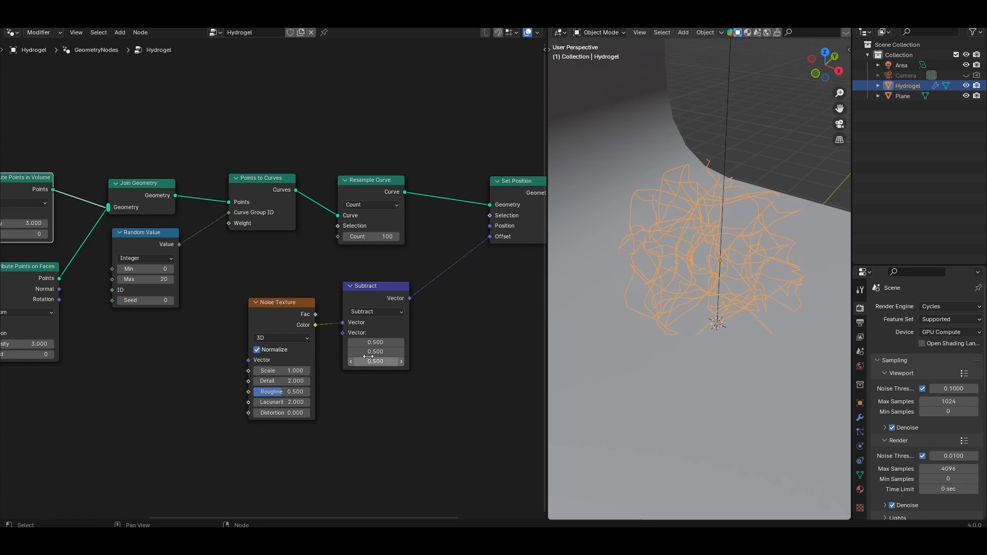
left_click_drag(717, 270, 704, 269)
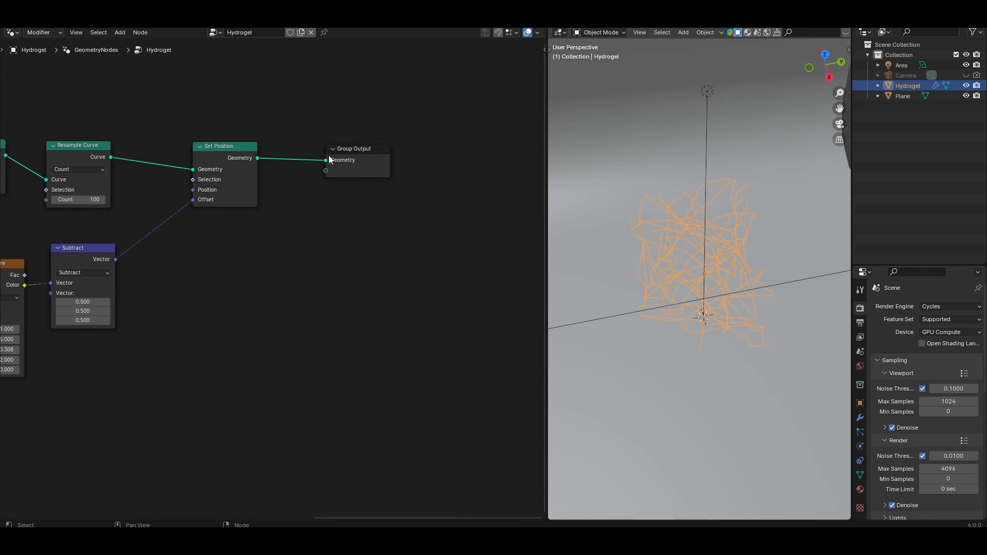
Mesh the curves into tubes with a Curve Circle profile, shade them smooth and inspect from several angles
type("s")
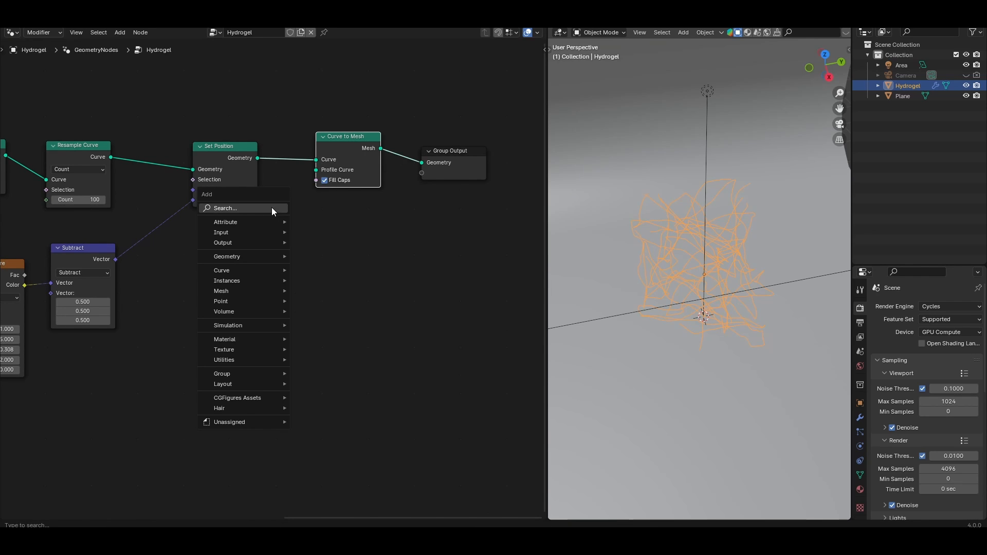
left_click(222, 271)
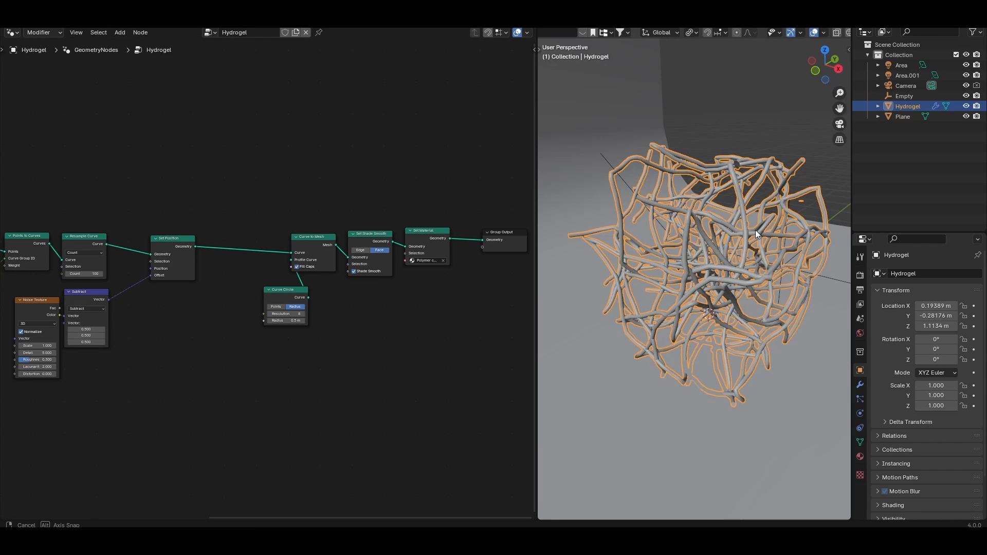
left_click_drag(755, 233, 716, 262)
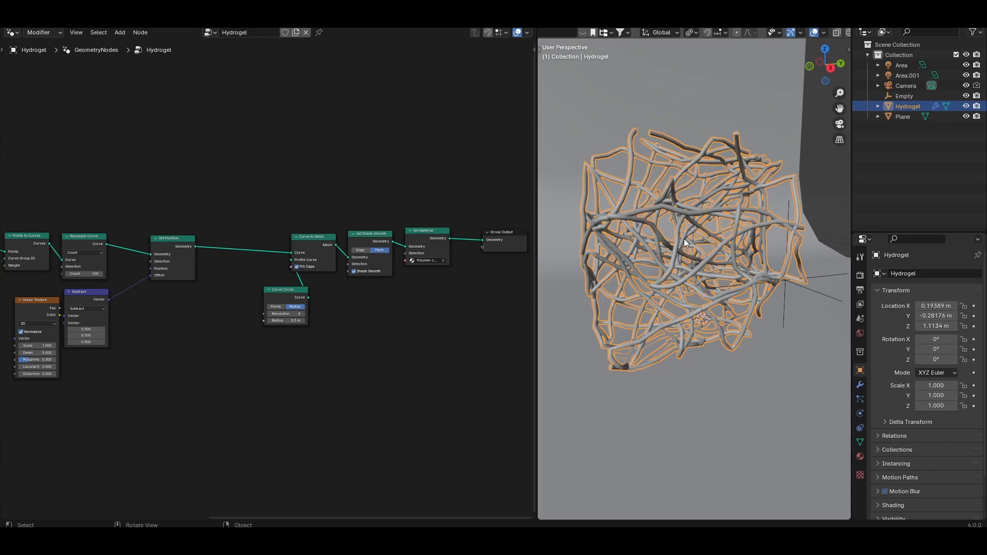
left_click_drag(679, 251, 667, 236)
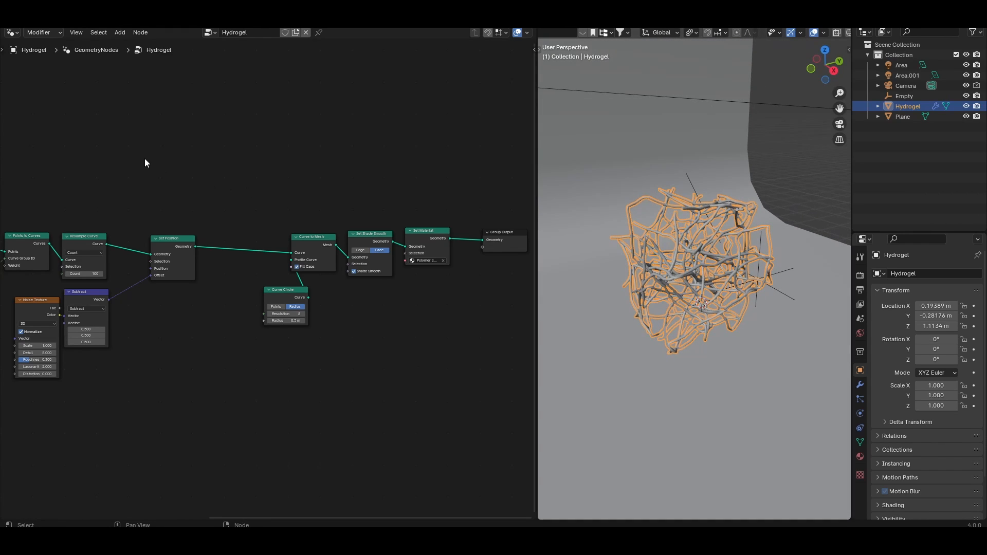
mouse_move(245, 212)
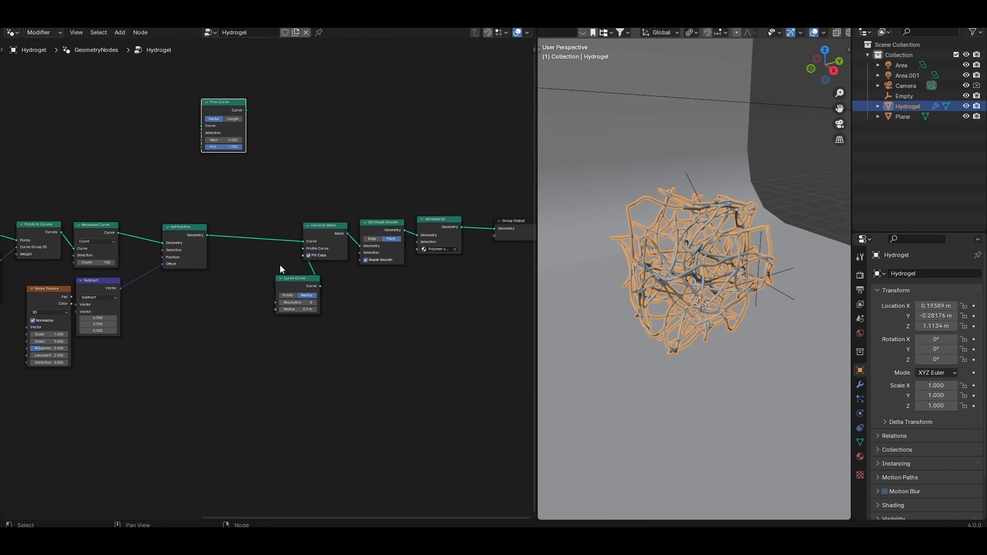
mouse_move(219, 113)
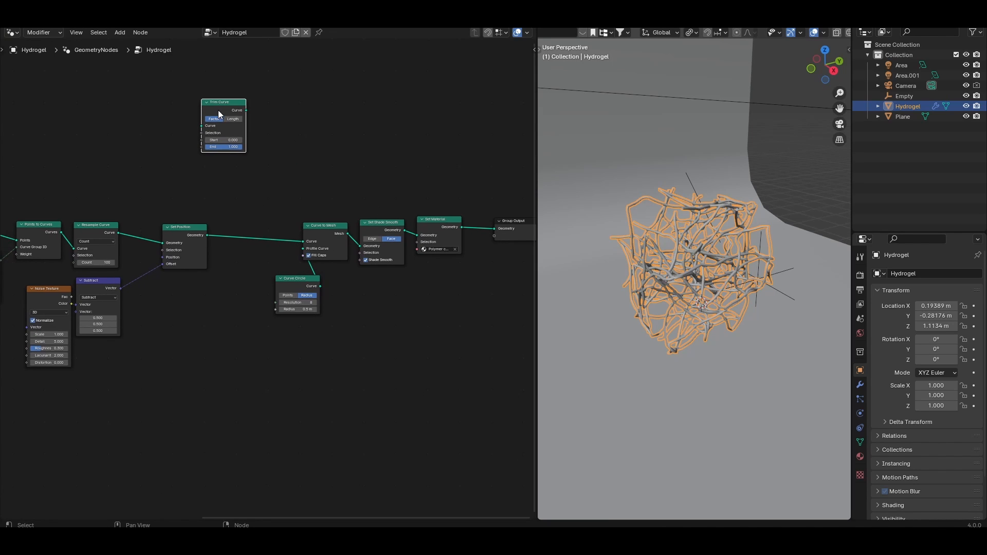
Insert a Trim Curve before meshing and keep only about 0.4 of each chain's length
left_click_drag(223, 102, 254, 222)
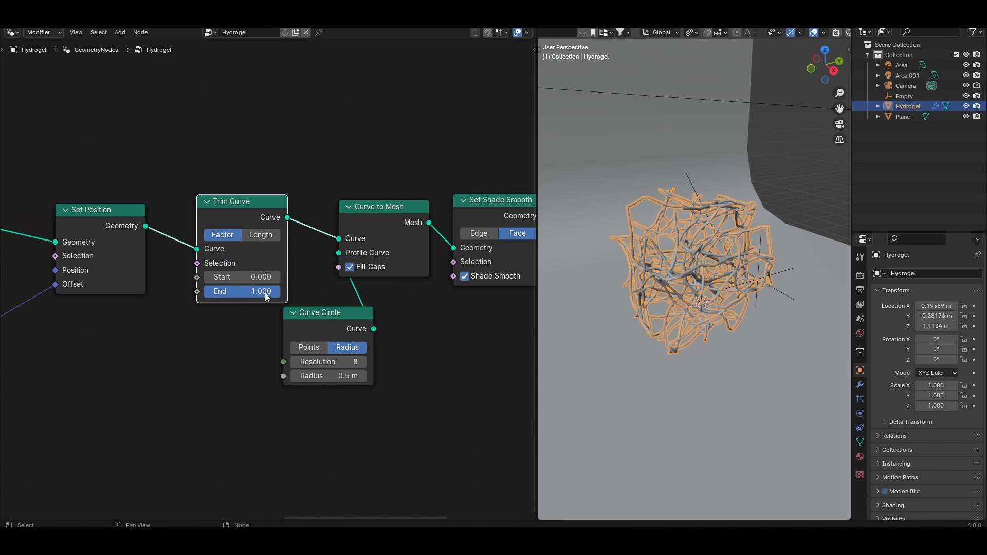
left_click_drag(241, 291, 241, 291)
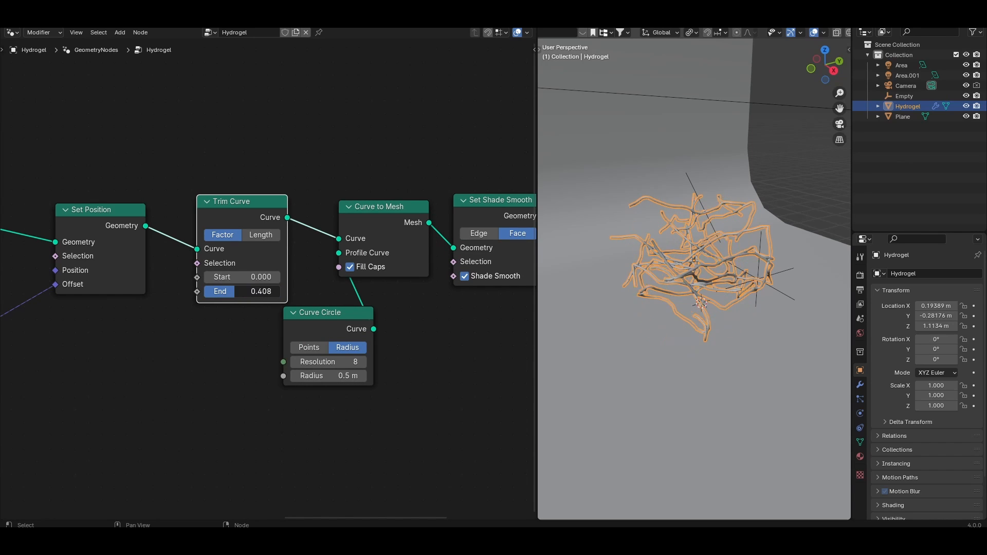
left_click_drag(241, 291, 265, 291)
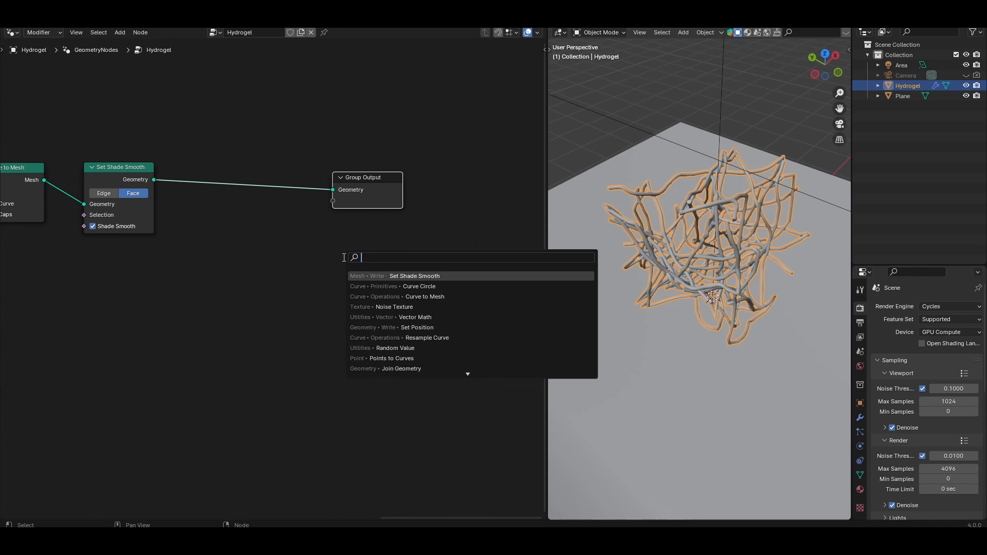
Place a Set Material node between Set Shade Smooth and Group Output
type("se")
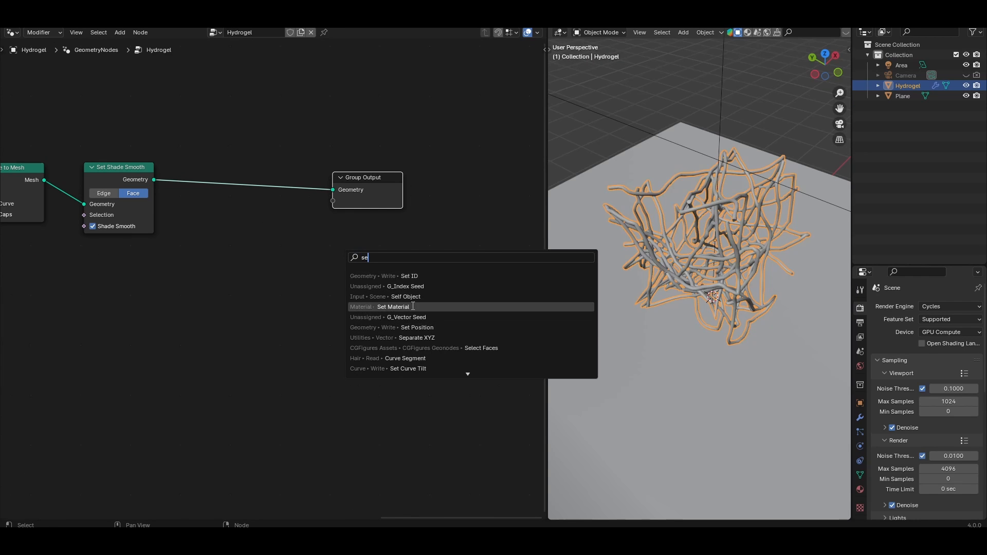
left_click(392, 306)
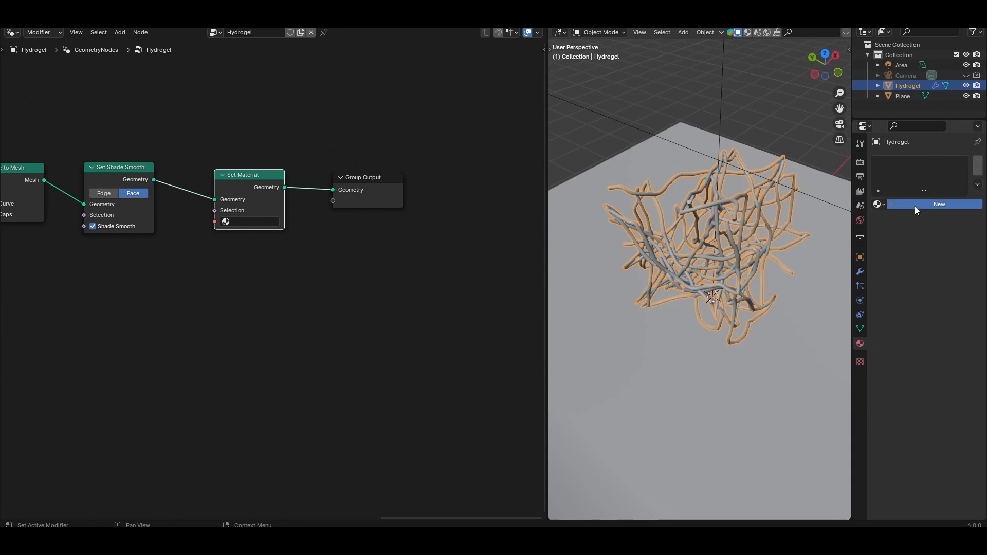
Create a red 'Polymer chain' material with roughness 0.2 for the tubes
left_click(938, 204)
type("Polymer chain")
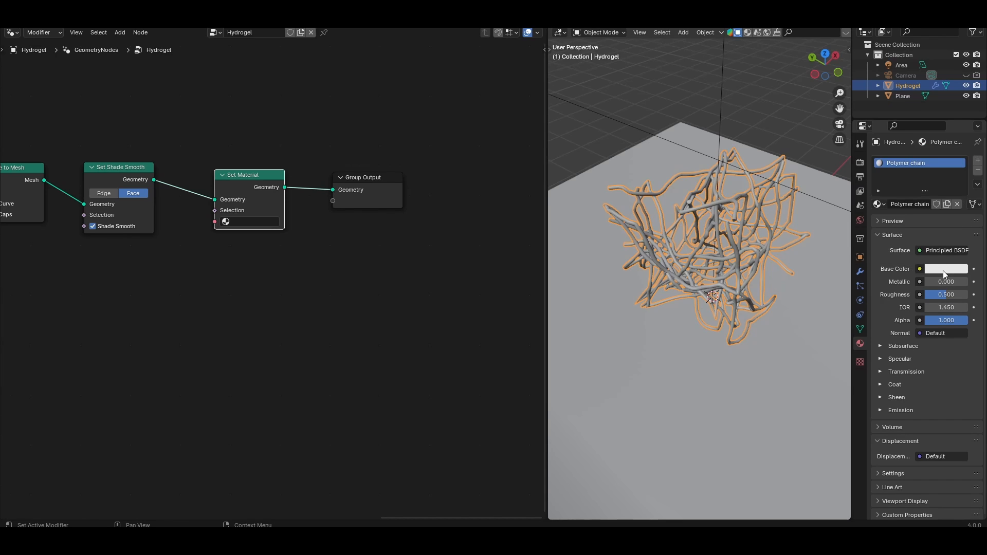
left_click(943, 268)
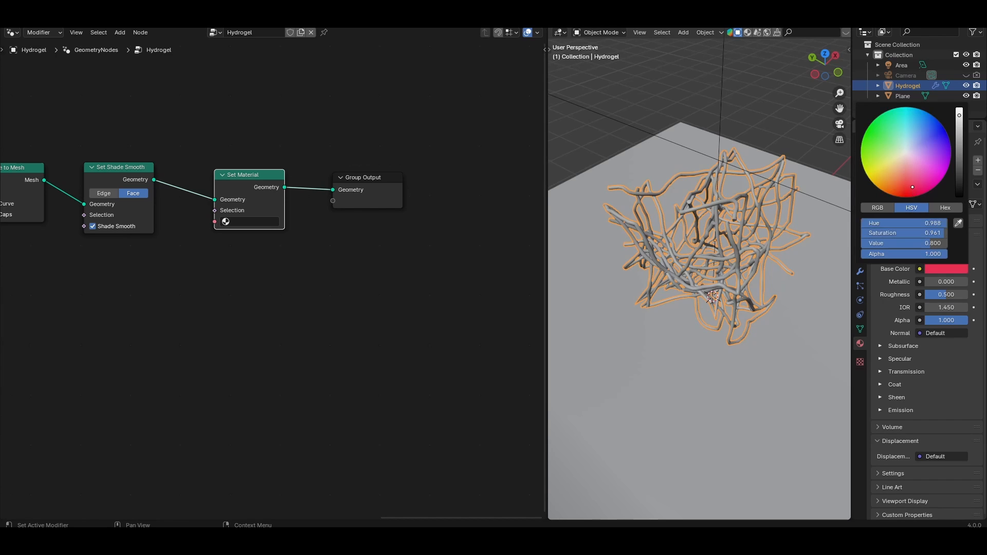
left_click(248, 221)
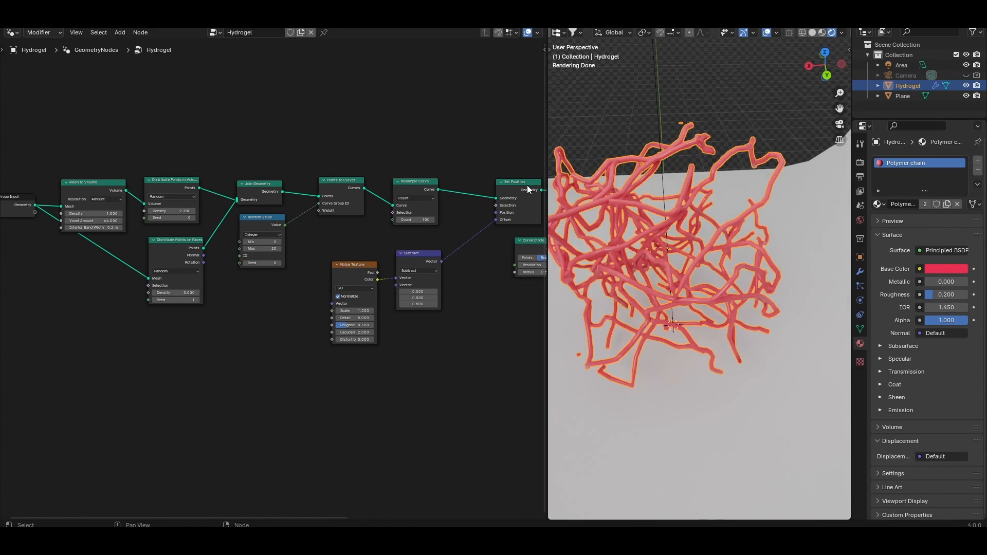
Adjust the node editor view around the Polymer chain frame
scroll("down", 3)
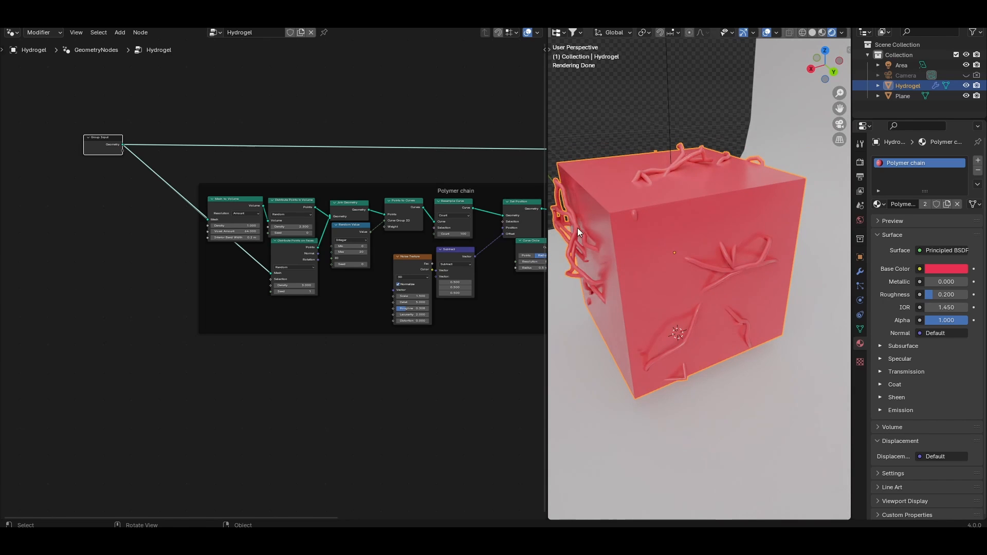
mouse_move(685, 187)
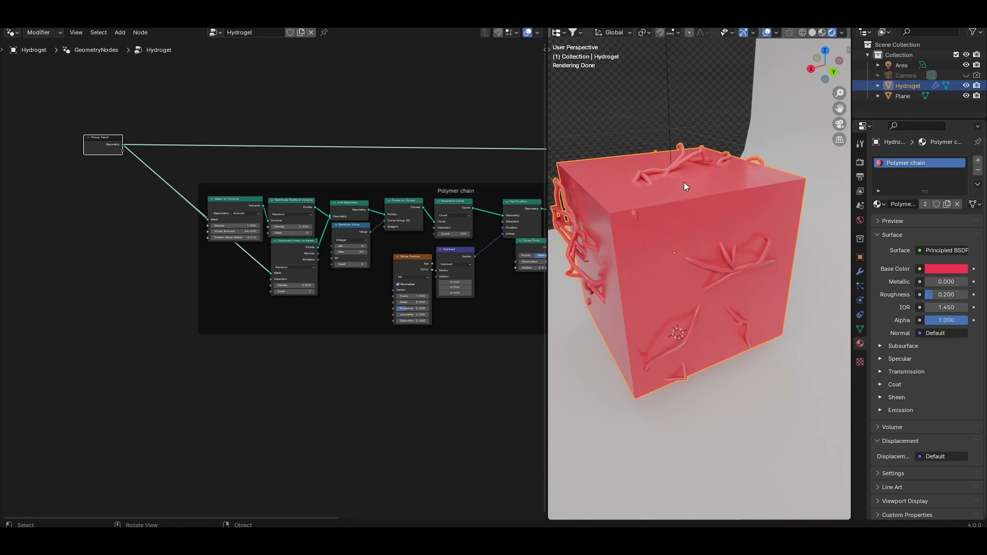
mouse_move(657, 223)
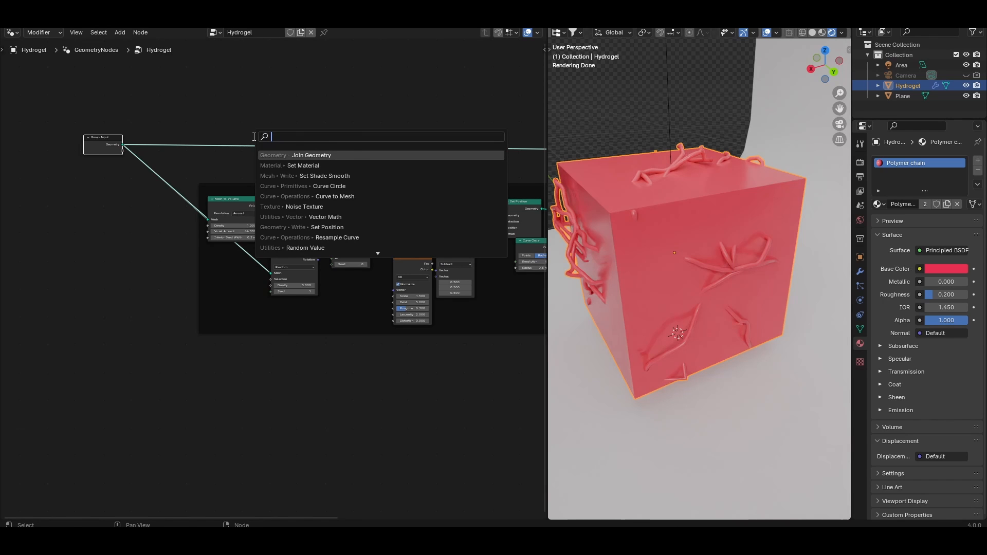
Scale the incoming cube to 1.25 with a Transform Geometry node after Group Input
left_click(311, 155)
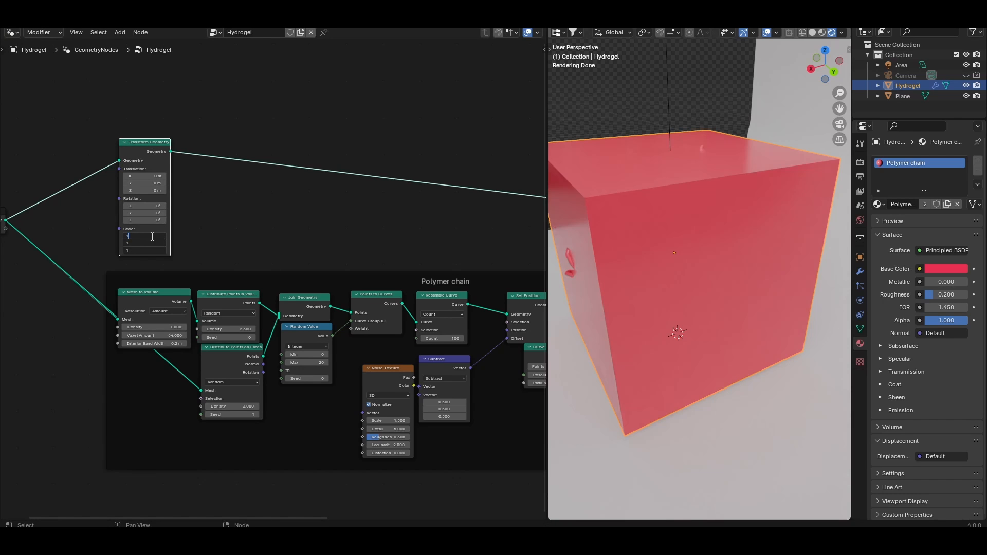
type("1.250")
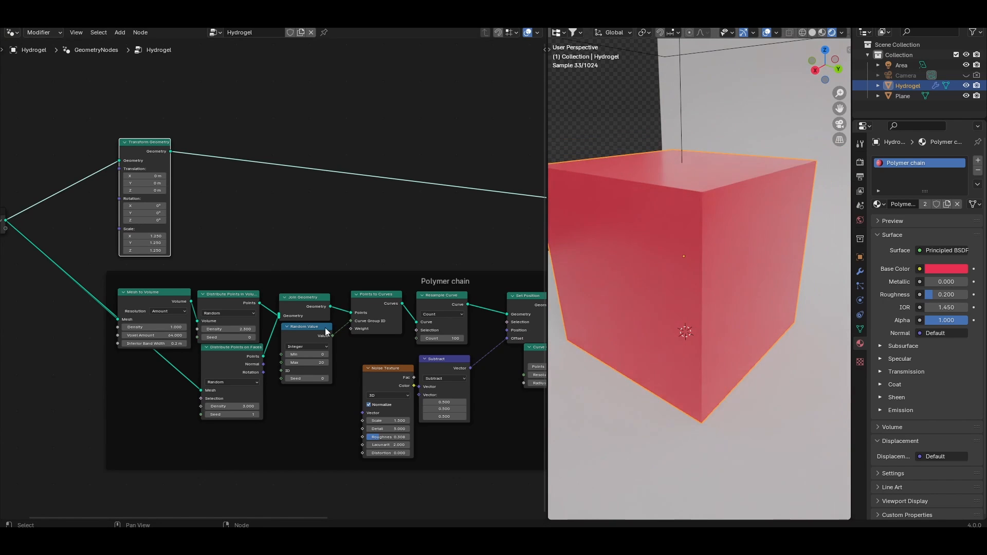
mouse_move(156, 311)
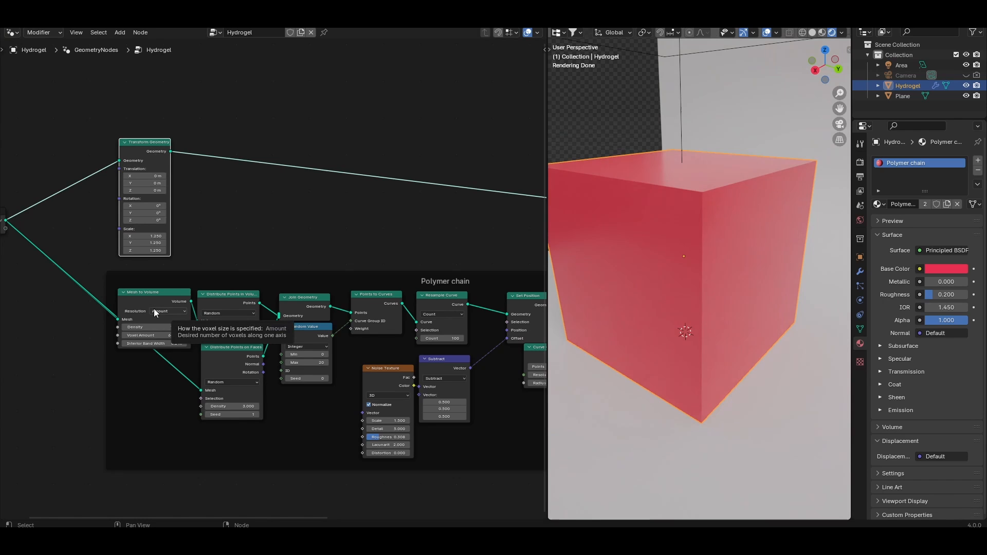
mouse_move(155, 314)
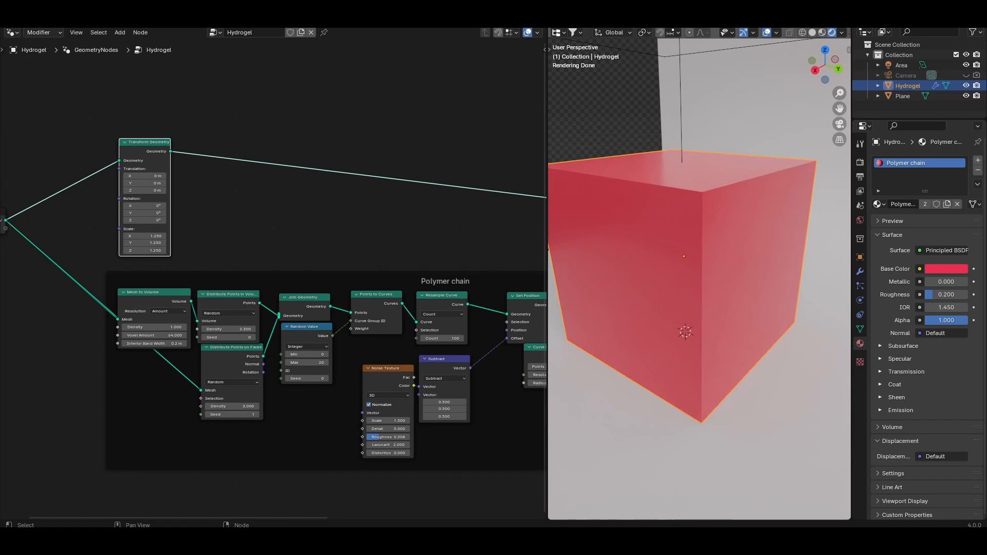
mouse_move(332, 268)
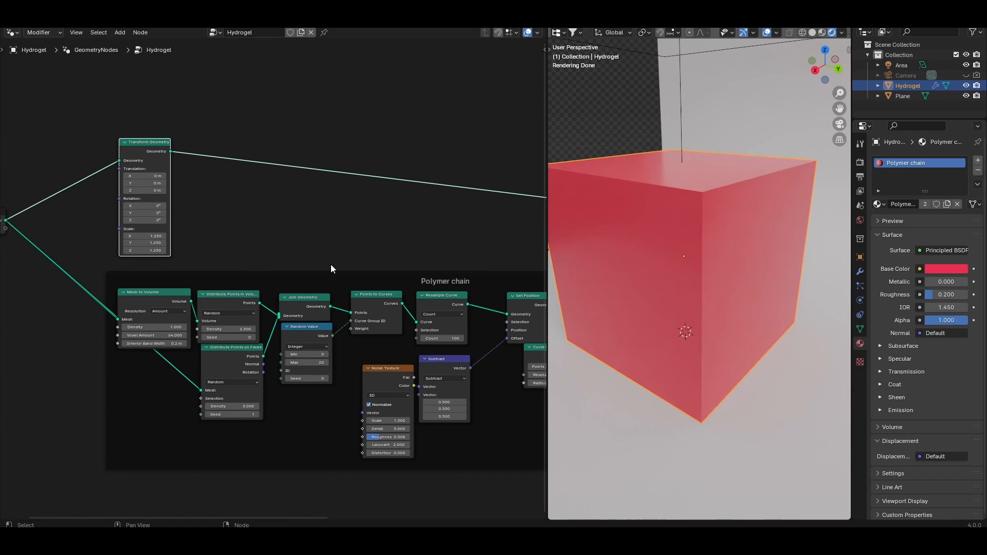
left_click_drag(330, 268, 627, 241)
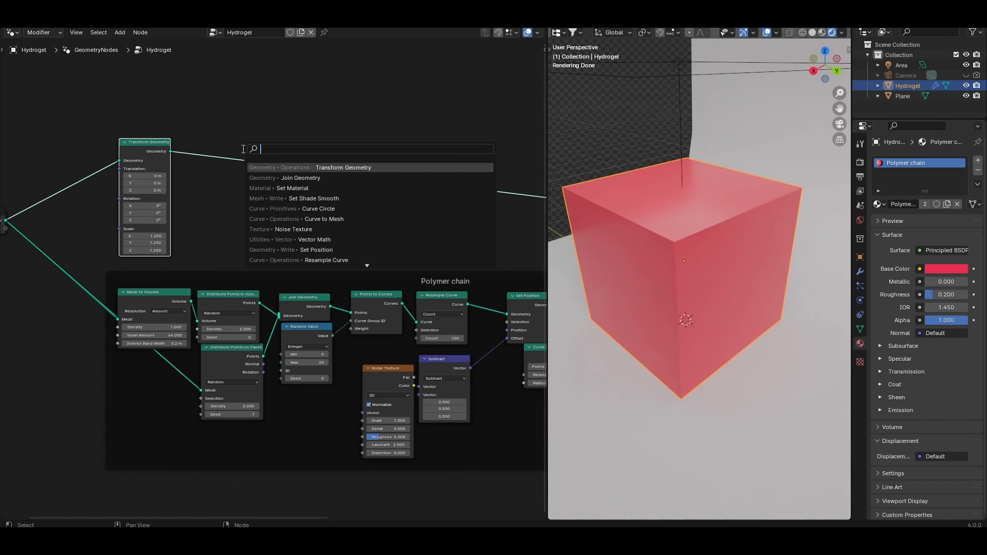
Add Subdivide Mesh at level 4, a Set Position node and a Normal node after the transform
left_click(265, 152)
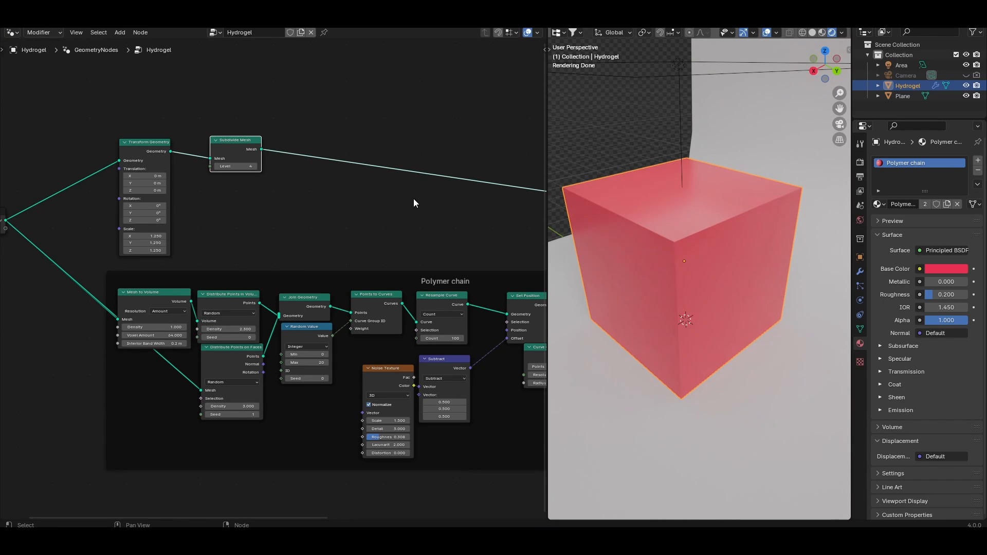
mouse_move(296, 170)
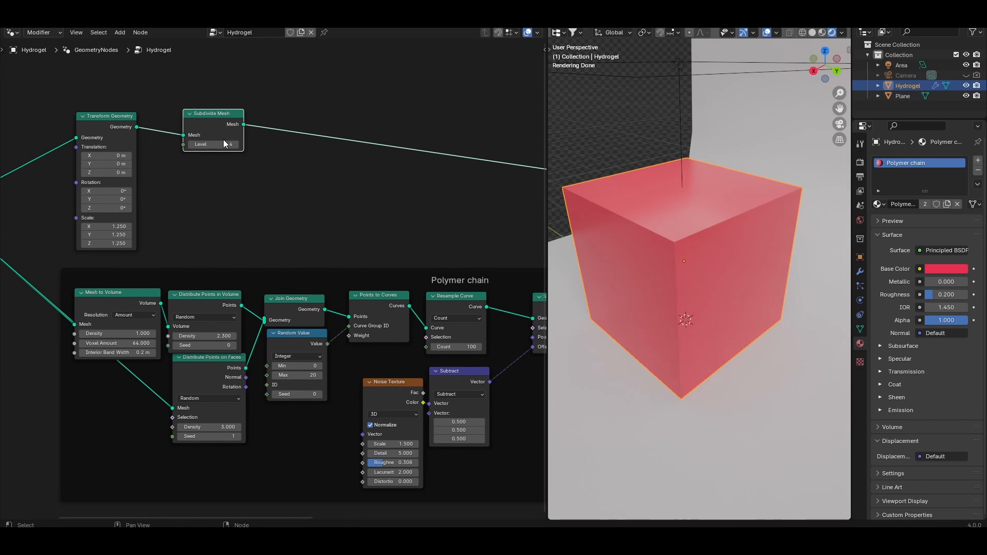
type("set")
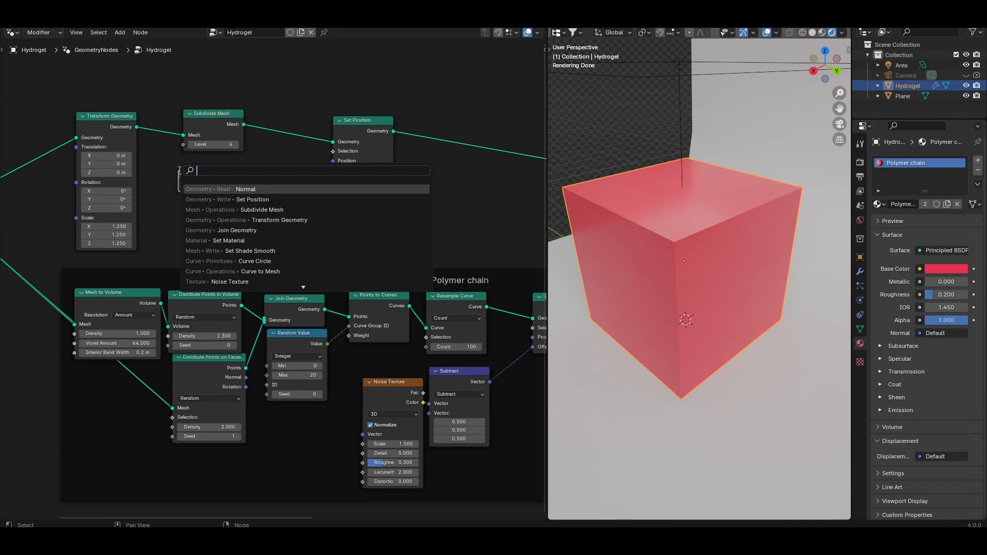
left_click(246, 189)
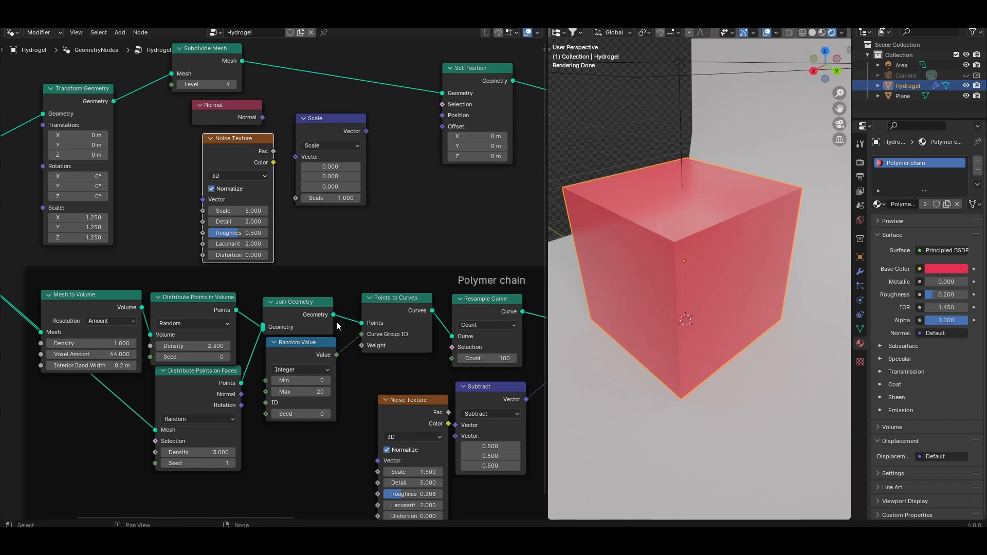
Wire Normal into the Scale node's vector and noise Fac into its scale amount
left_click_drag(262, 117, 308, 164)
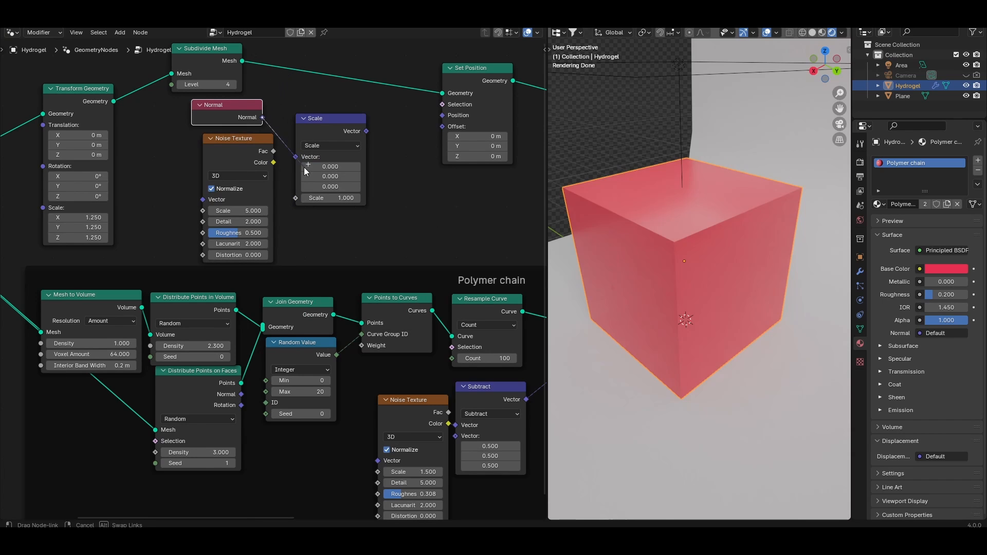
mouse_move(274, 152)
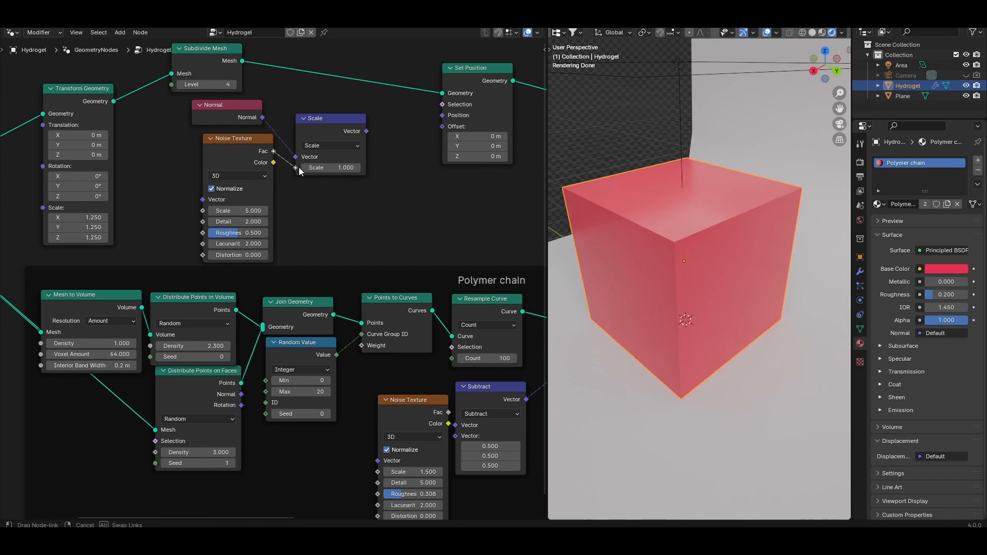
left_click_drag(314, 117, 340, 106)
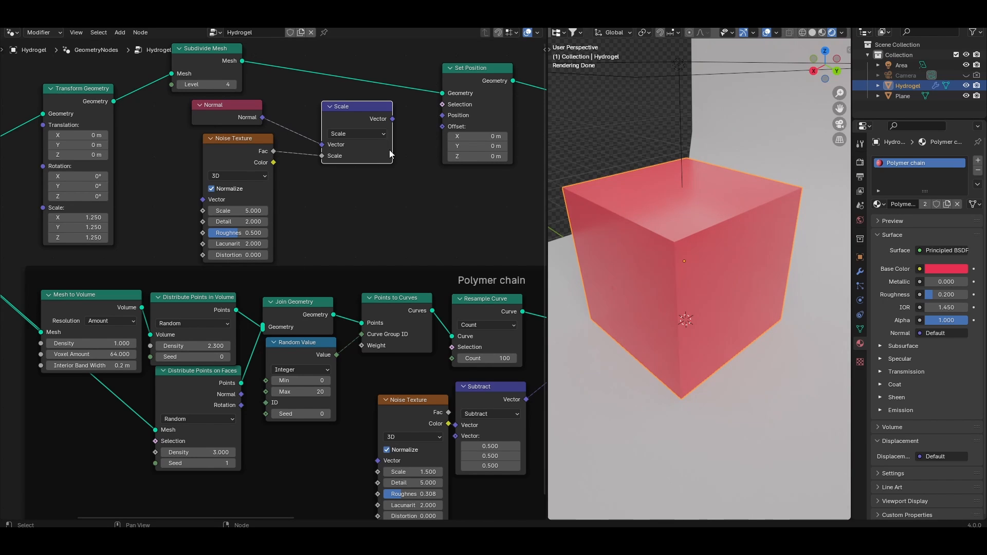
Offset Set Position by the scaled normals and switch the math node to Multiply
left_click_drag(393, 120, 442, 127)
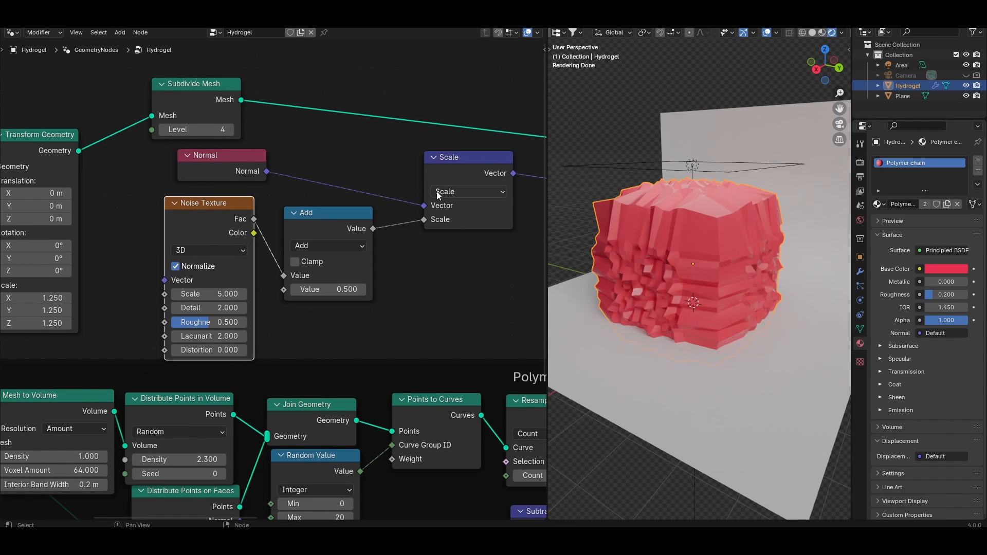
left_click(326, 246)
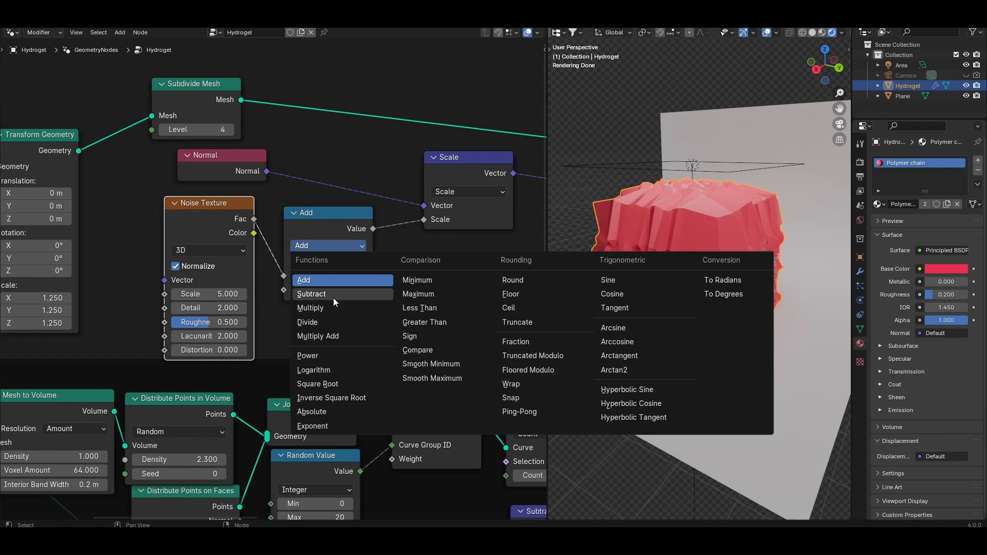
left_click(309, 307)
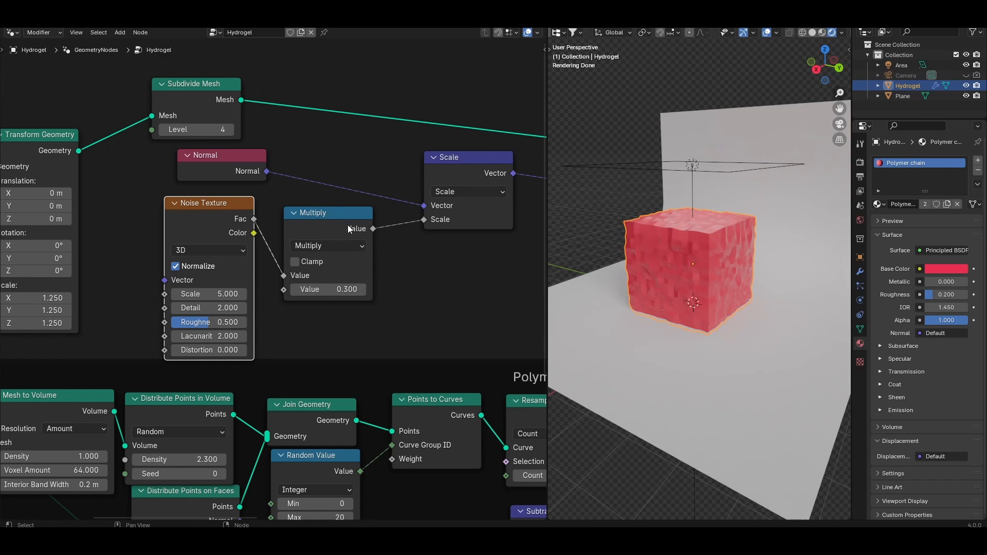
Add Set Shade Smooth after the displacement and set the noise scale to 2.0
type("set s")
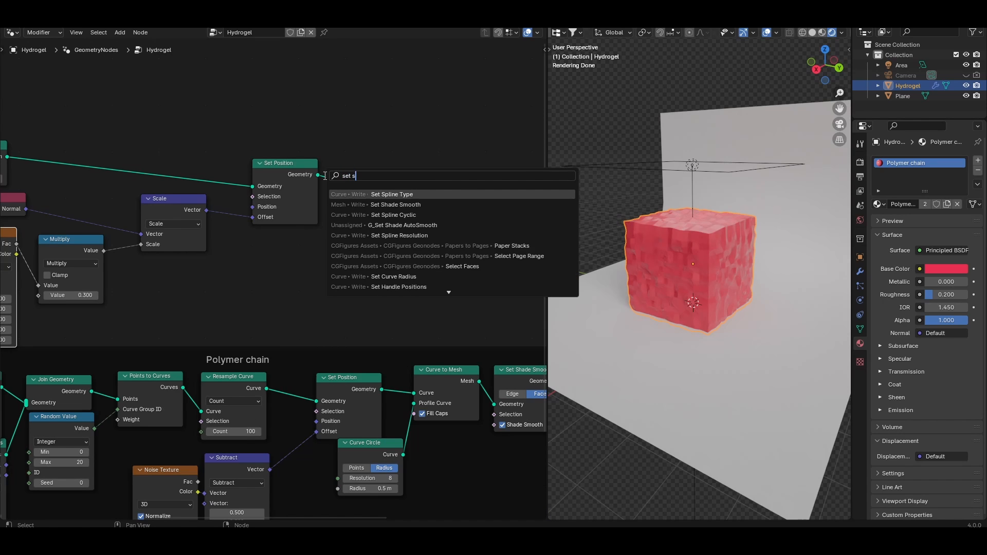
left_click(395, 205)
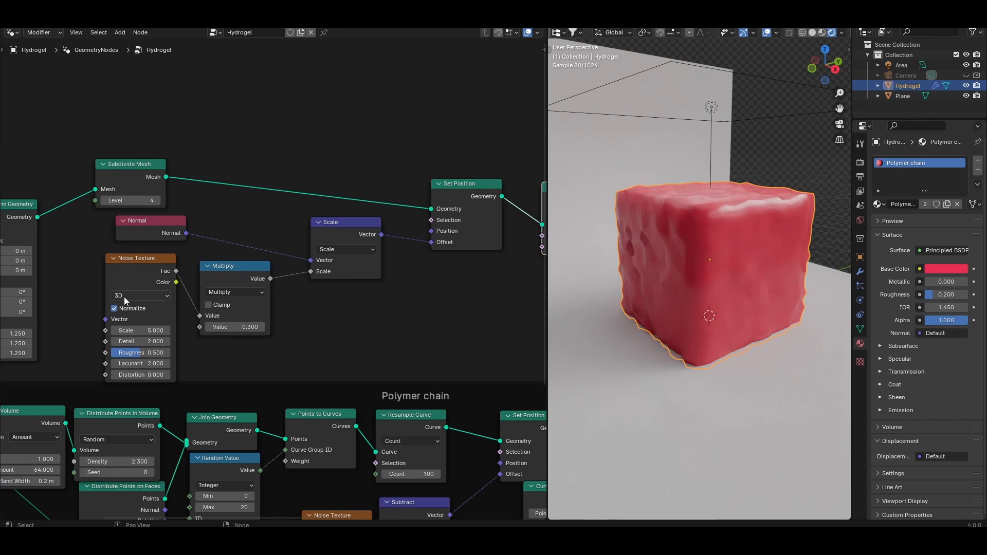
left_click(145, 330)
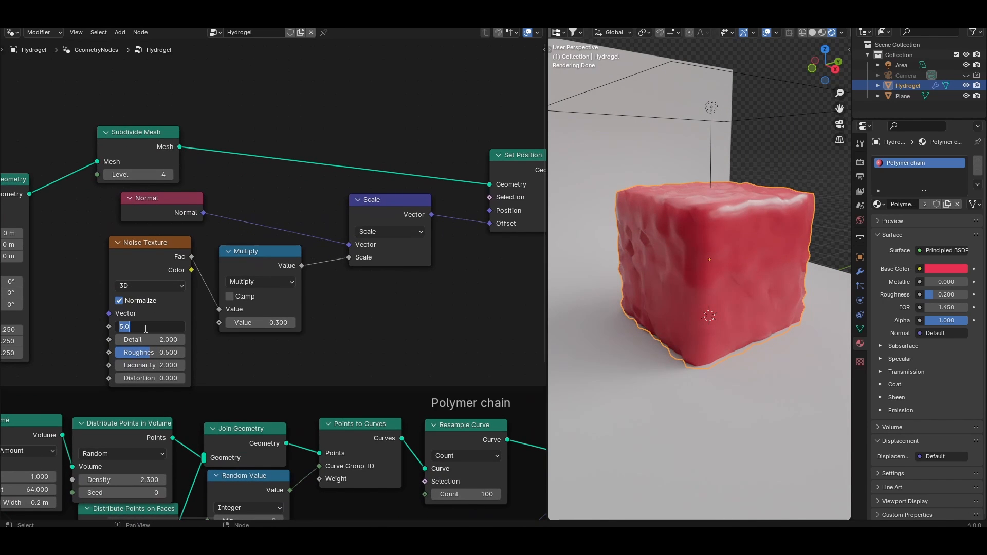
type("2.000")
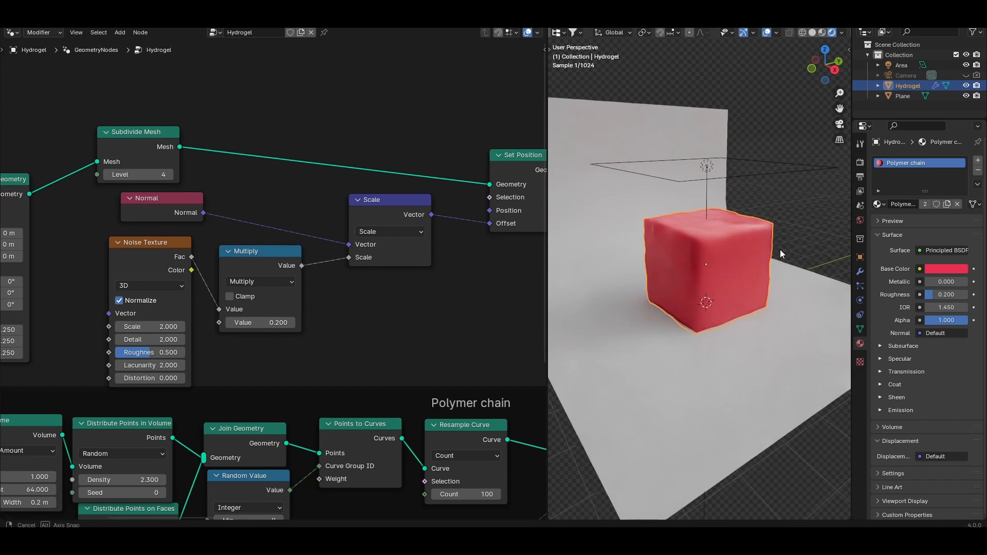
Create a transmissive material named Hydrogel and assign it in the Set Material node
left_click_drag(137, 132, 189, 117)
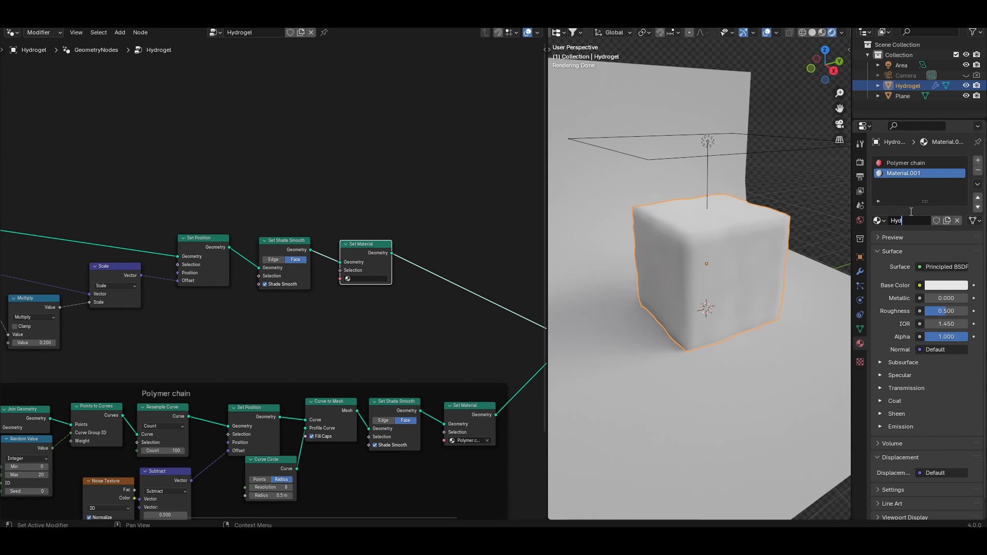
type("Hydrogel")
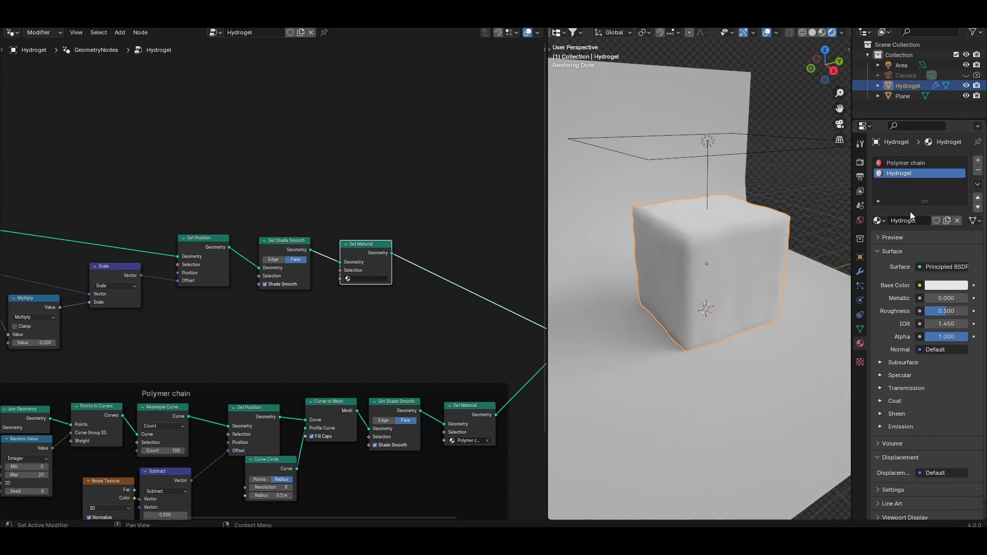
mouse_move(965, 253)
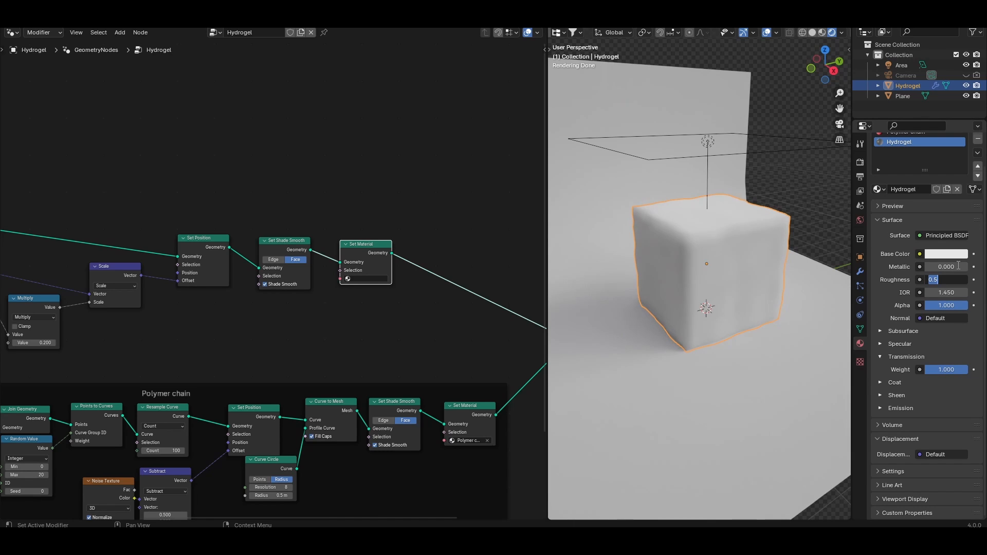
left_click(345, 288)
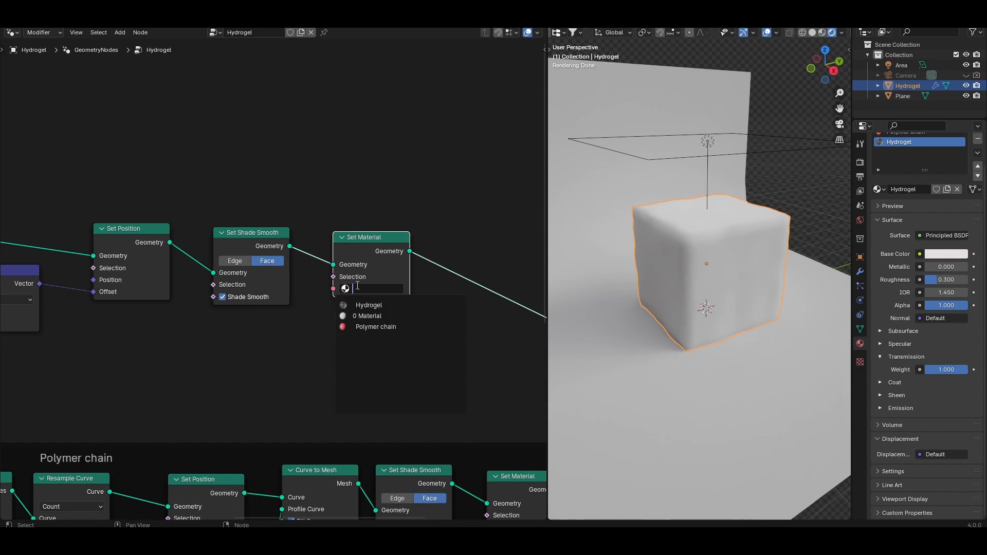
left_click(368, 304)
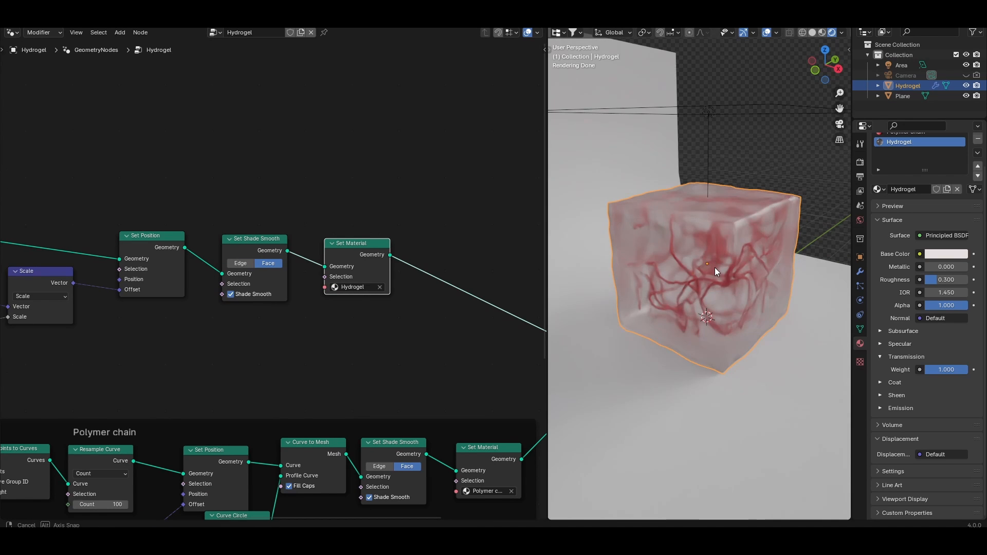
left_click_drag(715, 271, 747, 296)
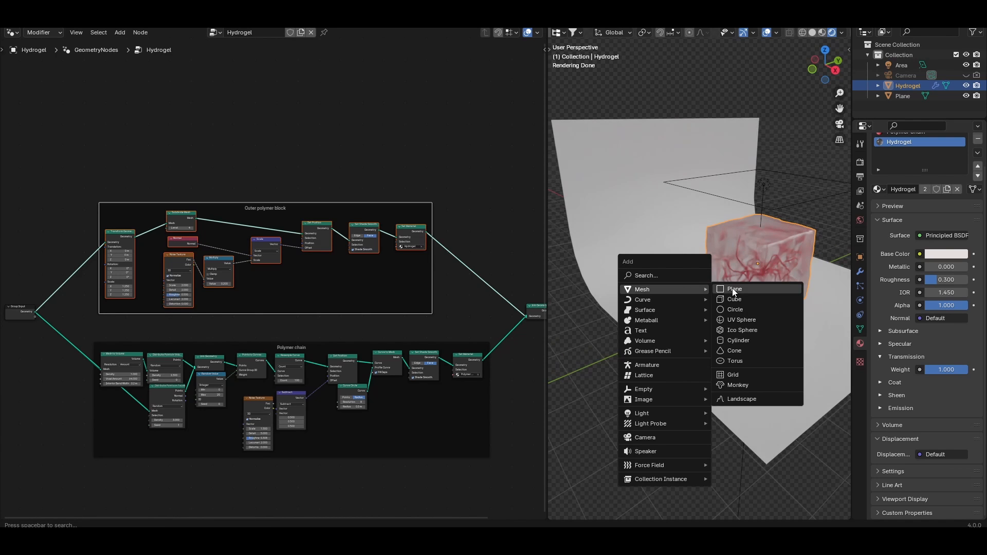
Add a UV sphere and give it the existing Hydrogel node group
left_click(742, 320)
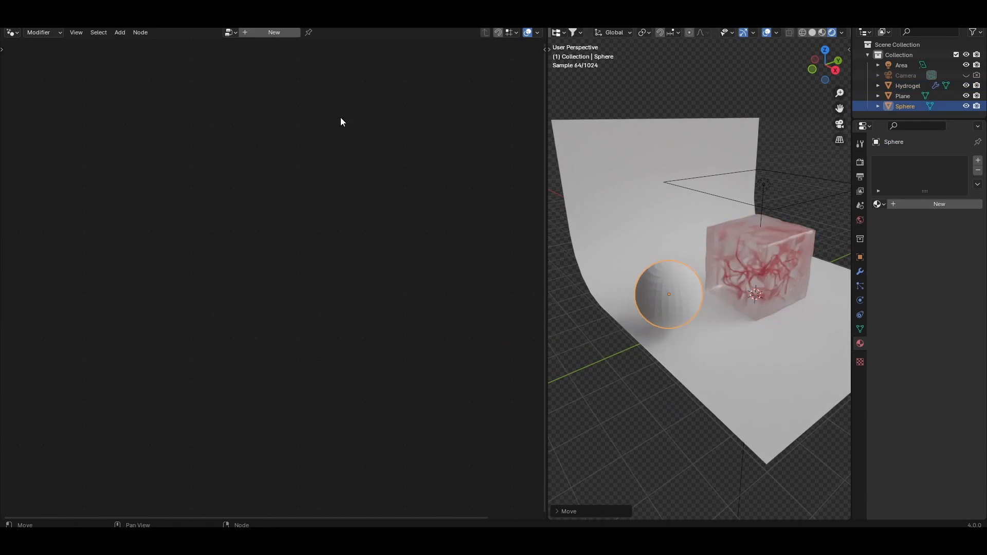
left_click(214, 31)
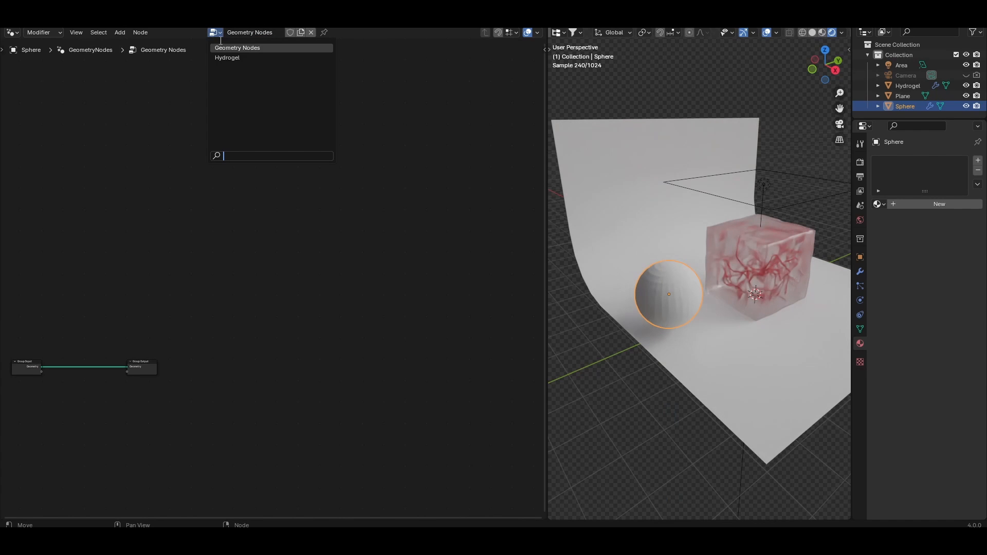
left_click(227, 57)
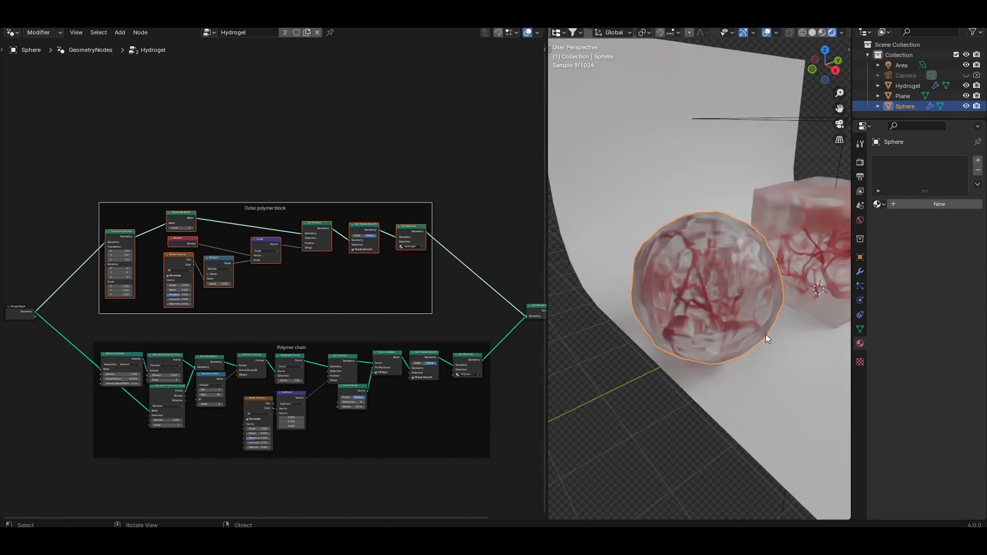